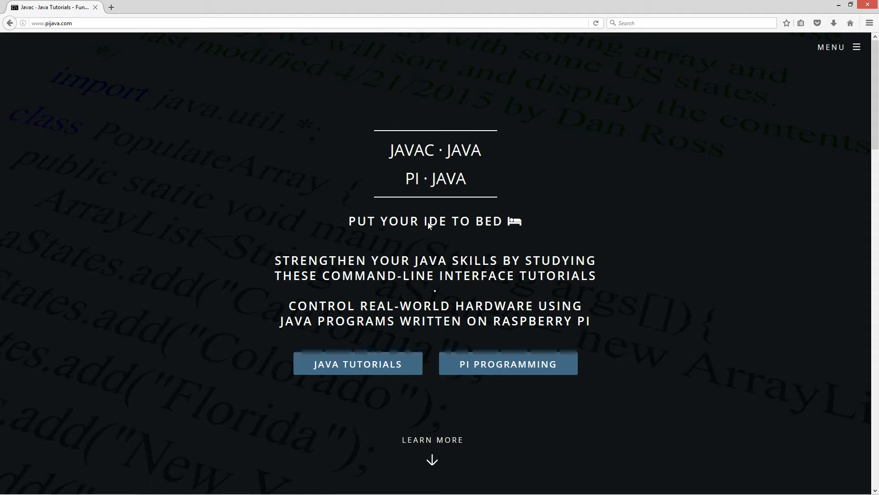
pyautogui.moveTo(365, 340)
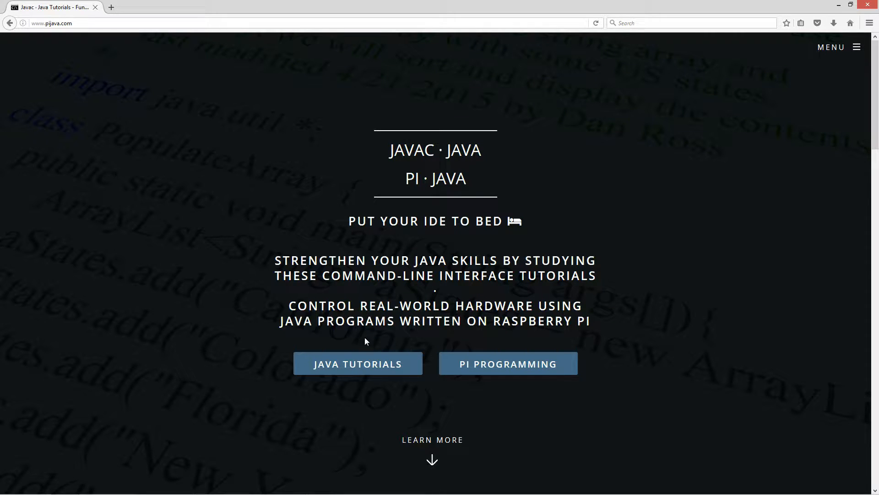
# Step: Open pijava.com's PI PROGRAMMING page and scroll to the Java SE tutorials table
pyautogui.click(507, 363)
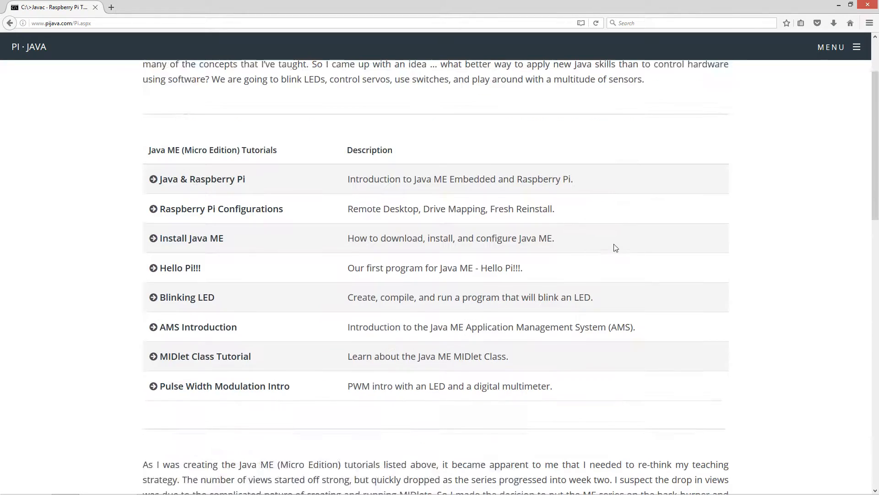
pyautogui.scroll(-3)
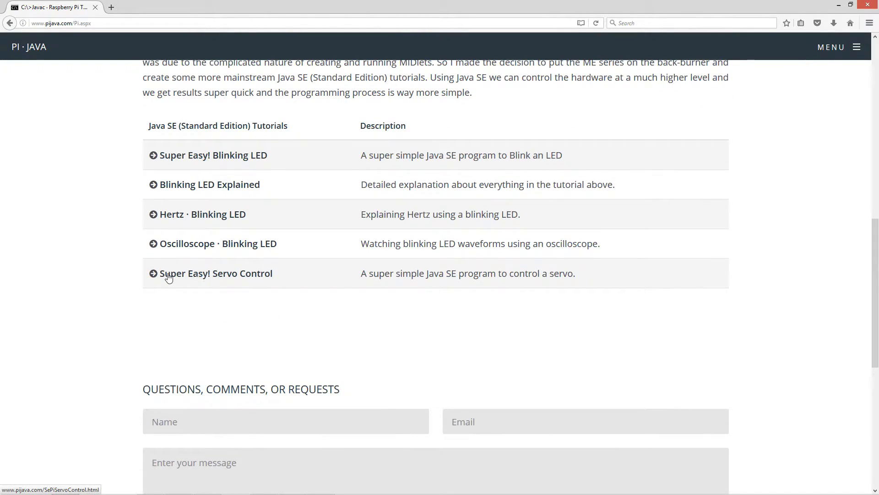
pyautogui.scroll(3)
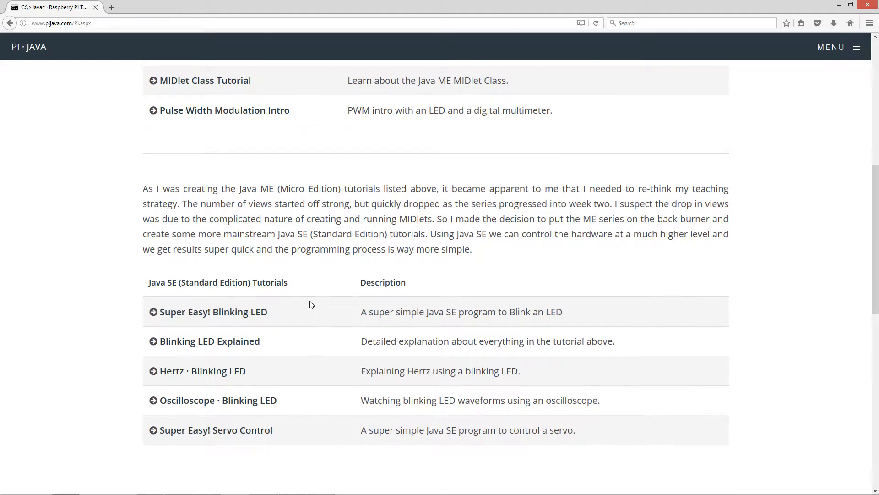
pyautogui.scroll(-3)
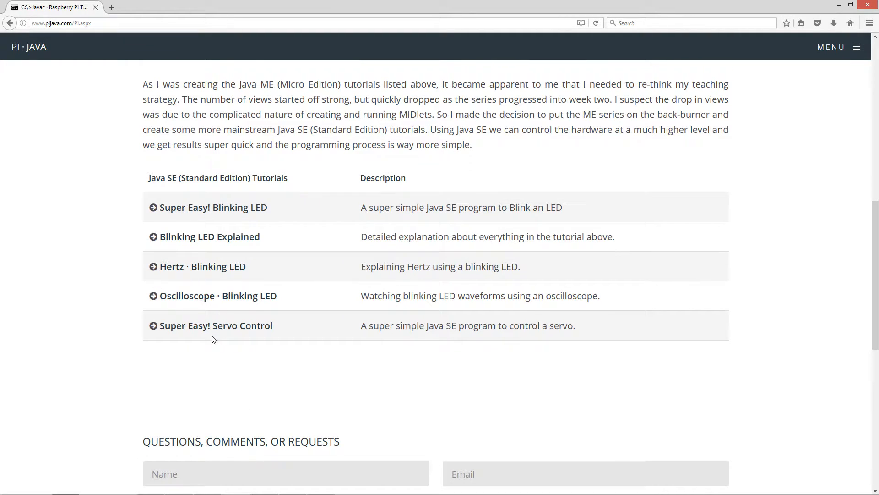
pyautogui.moveTo(203, 332)
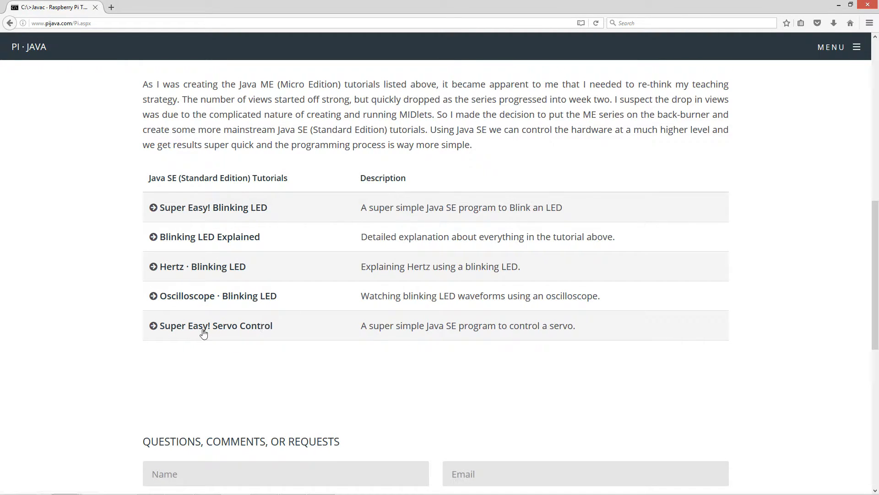
# Step: Open the 'Super Easy! Servo Control' tutorial from the Java SE tutorials table
pyautogui.click(215, 325)
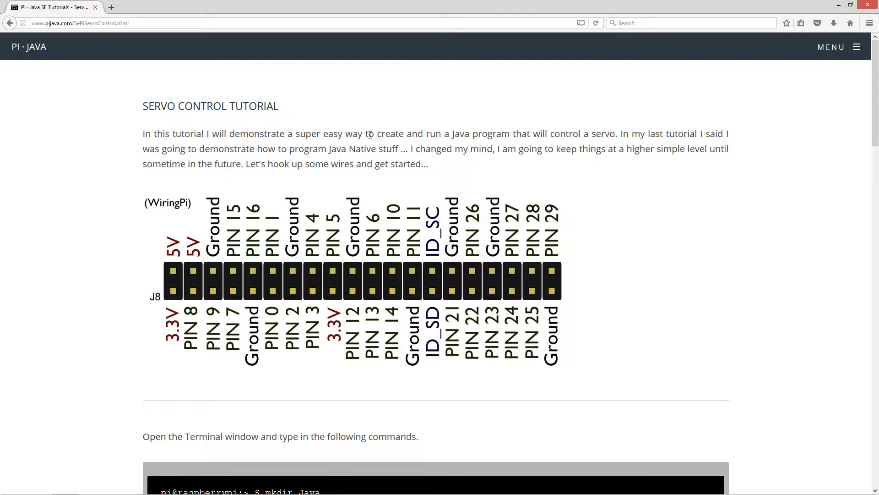
pyautogui.moveTo(577, 141)
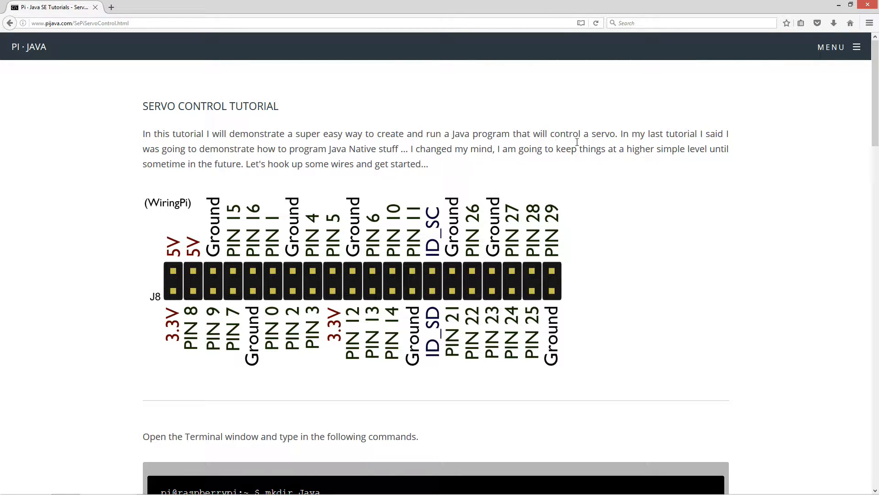
pyautogui.moveTo(724, 139)
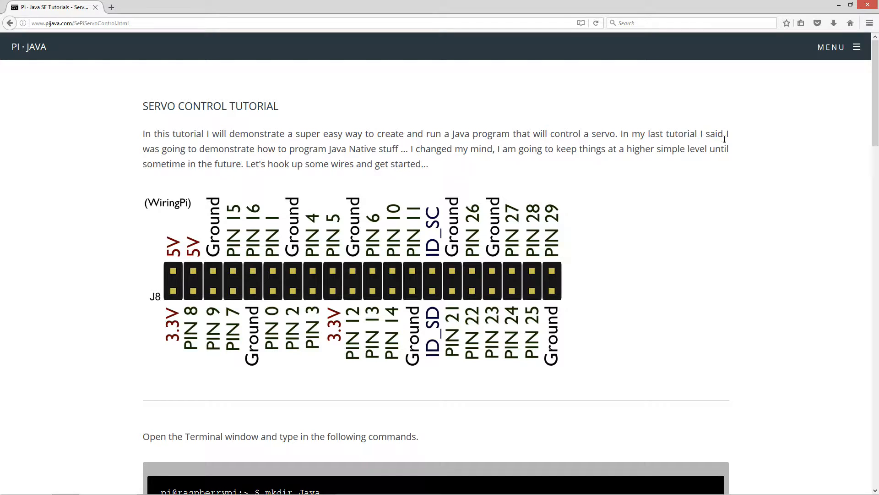
pyautogui.moveTo(229, 154)
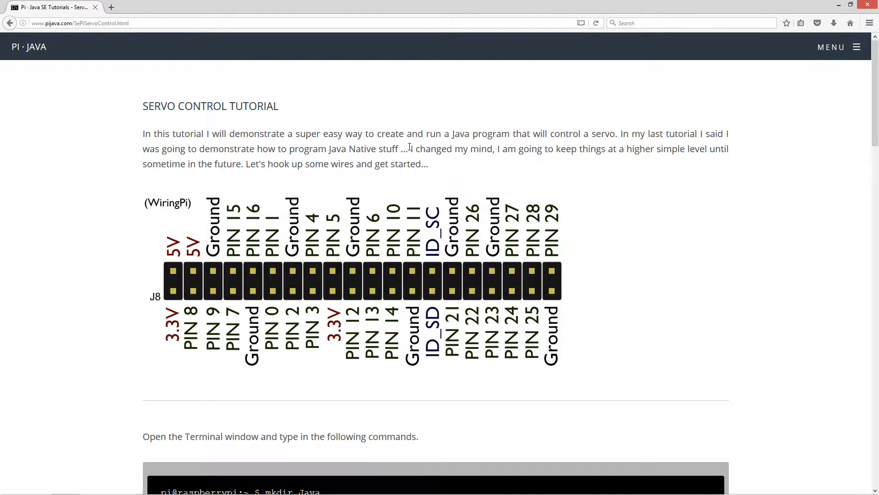
pyautogui.moveTo(453, 175)
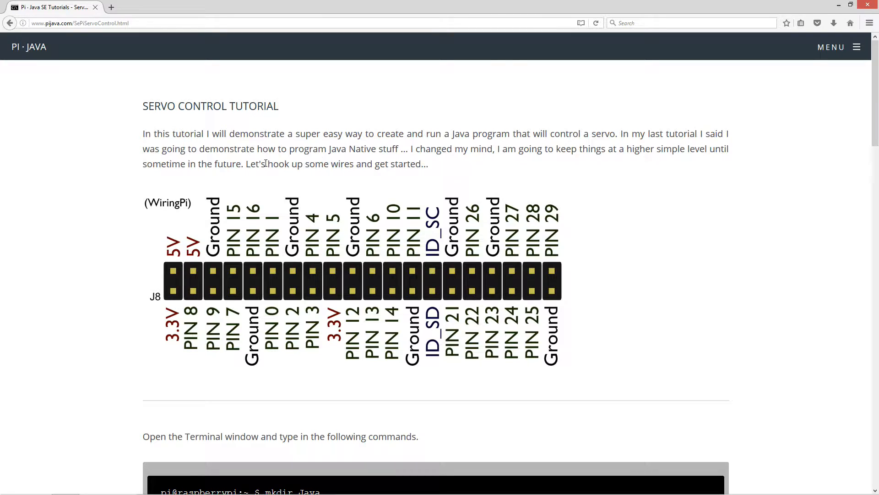
pyautogui.moveTo(392, 230)
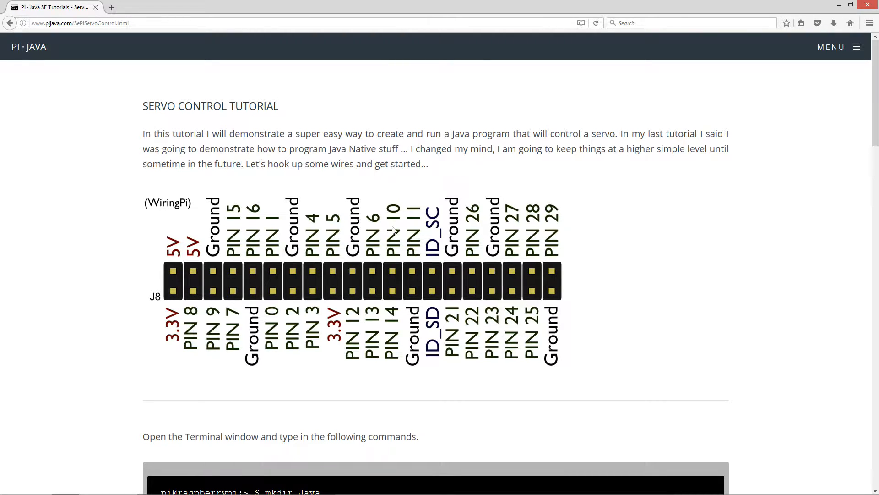
pyautogui.moveTo(353, 215)
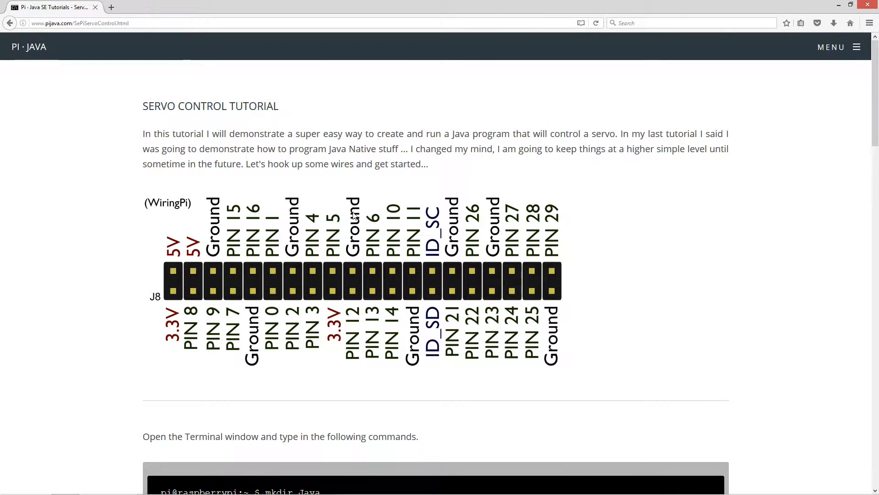
pyautogui.moveTo(207, 228)
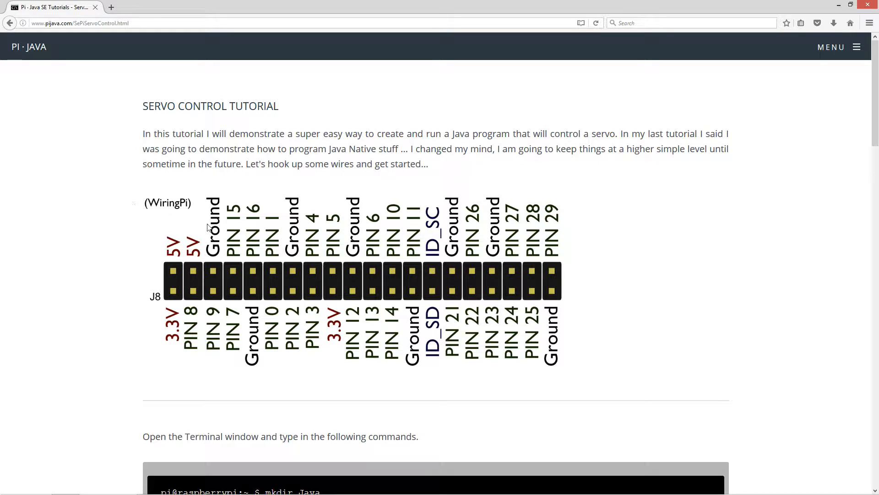
pyautogui.moveTo(243, 265)
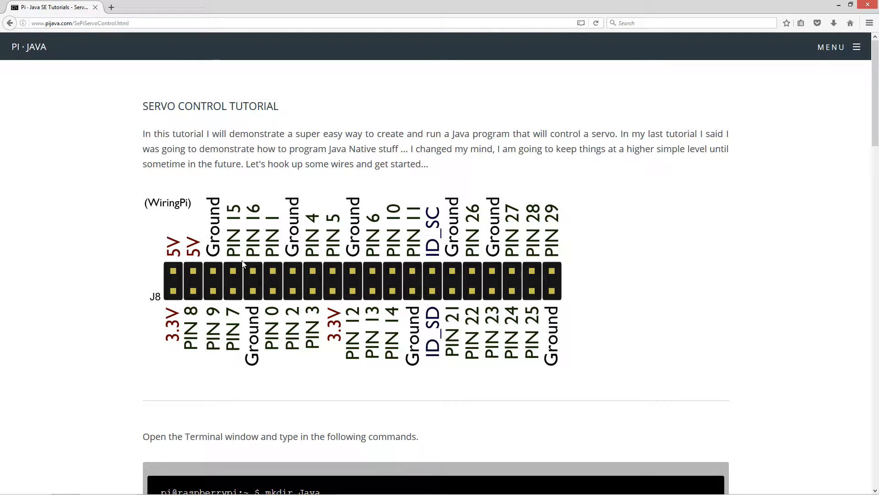
pyautogui.moveTo(165, 292)
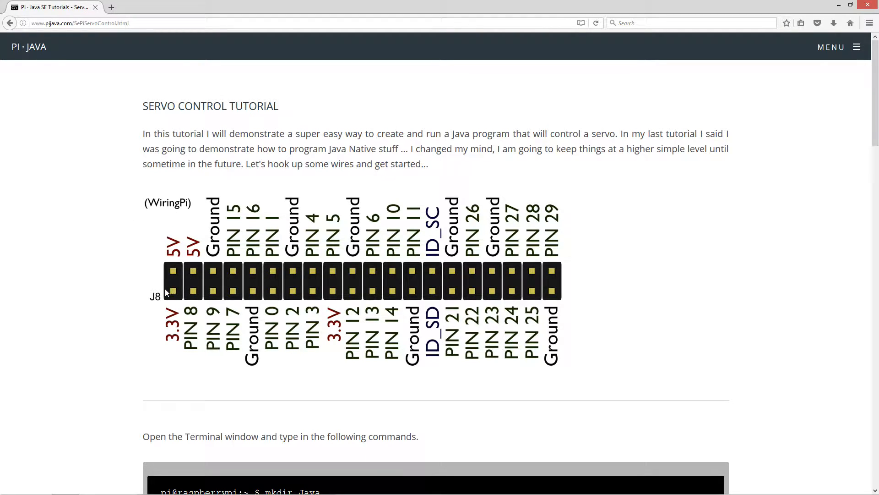
pyautogui.moveTo(173, 272)
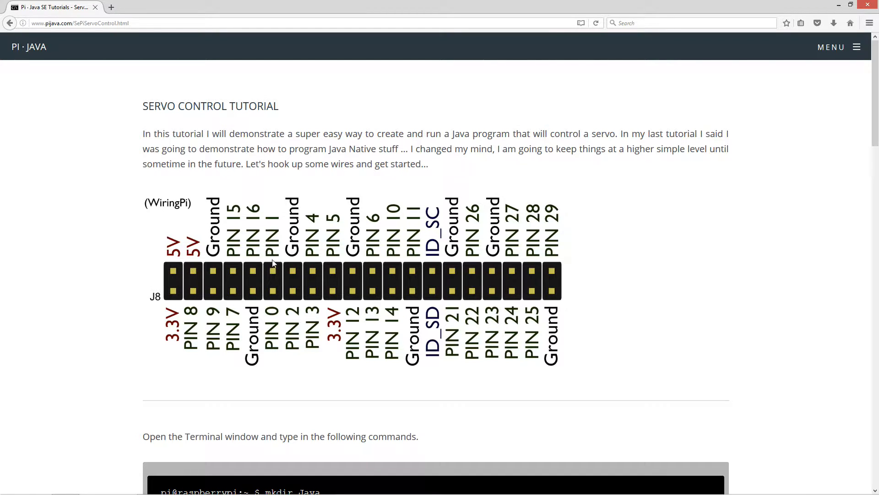
pyautogui.moveTo(172, 259)
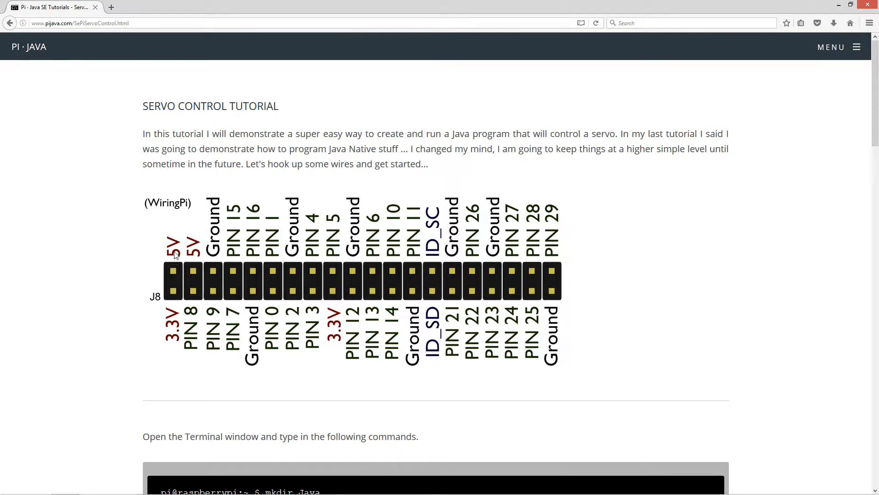
pyautogui.moveTo(175, 261)
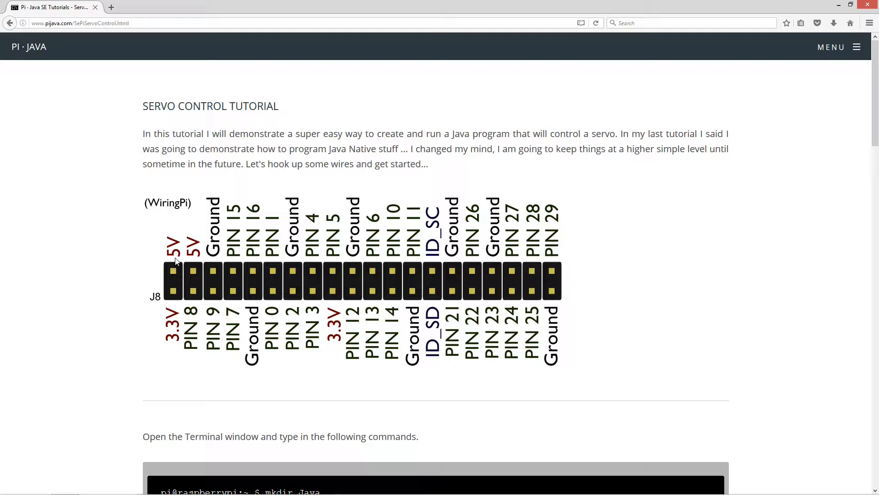
pyautogui.moveTo(620, 468)
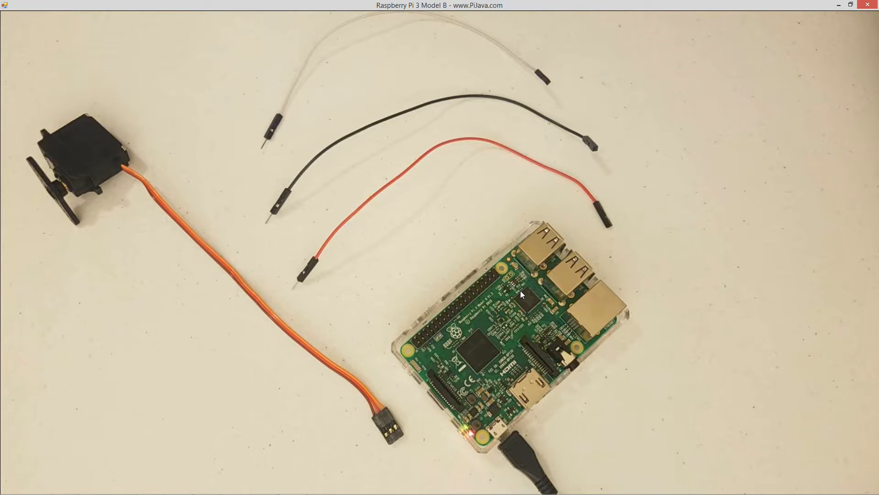
pyautogui.moveTo(82, 203)
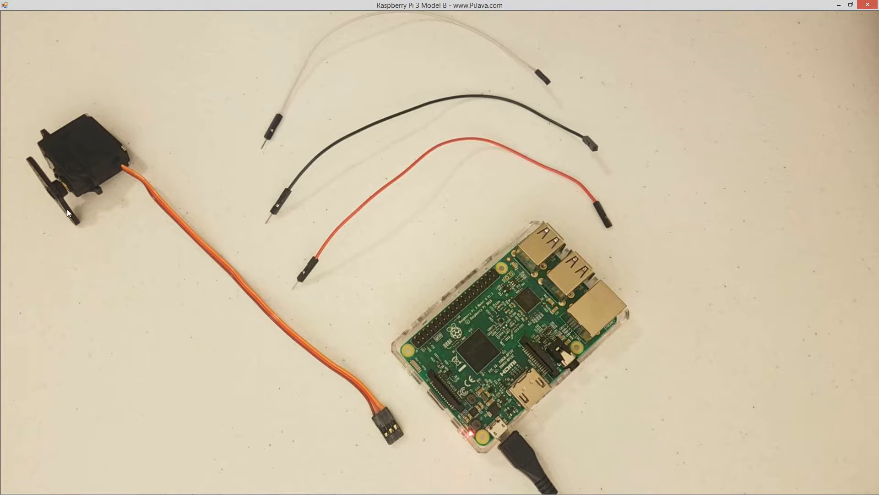
pyautogui.moveTo(89, 234)
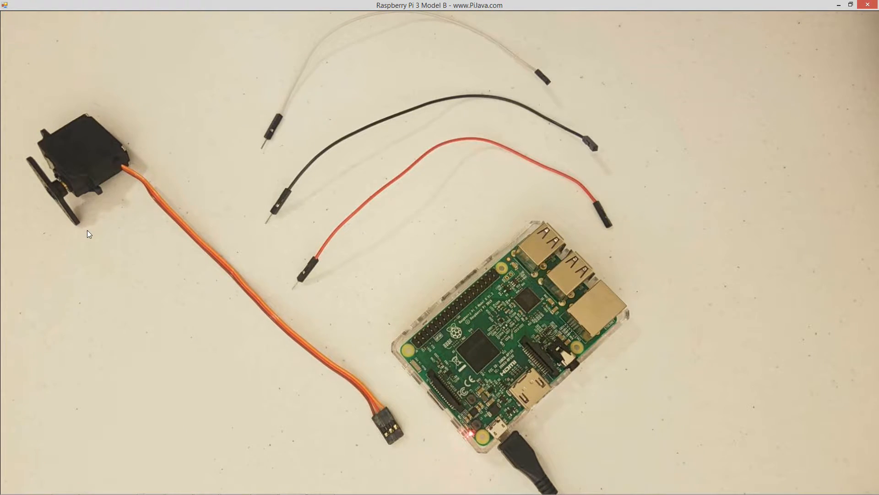
pyautogui.moveTo(350, 347)
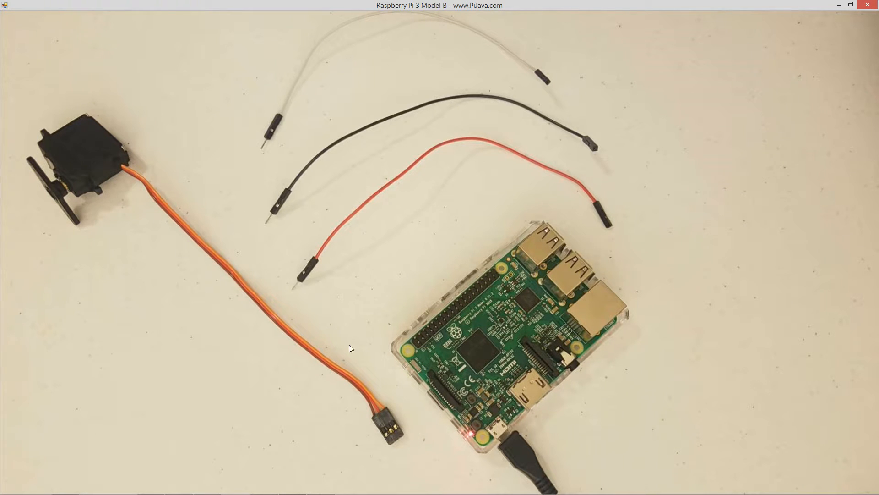
pyautogui.moveTo(377, 412)
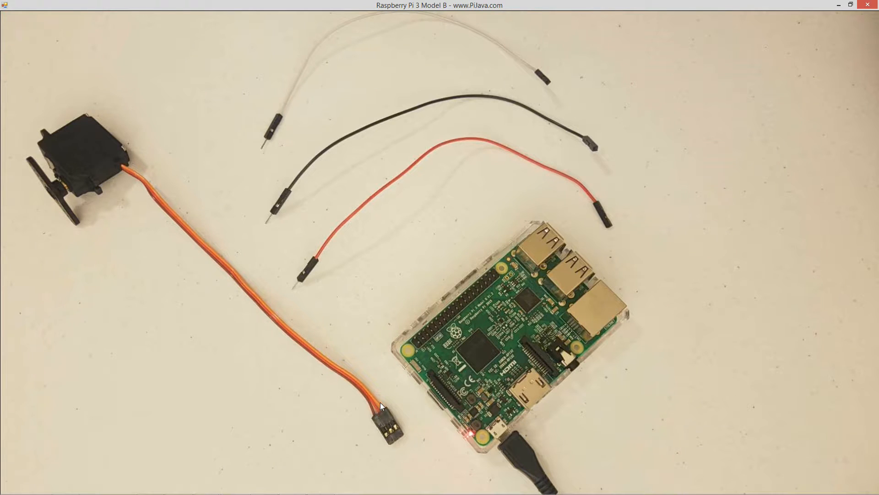
pyautogui.moveTo(370, 407)
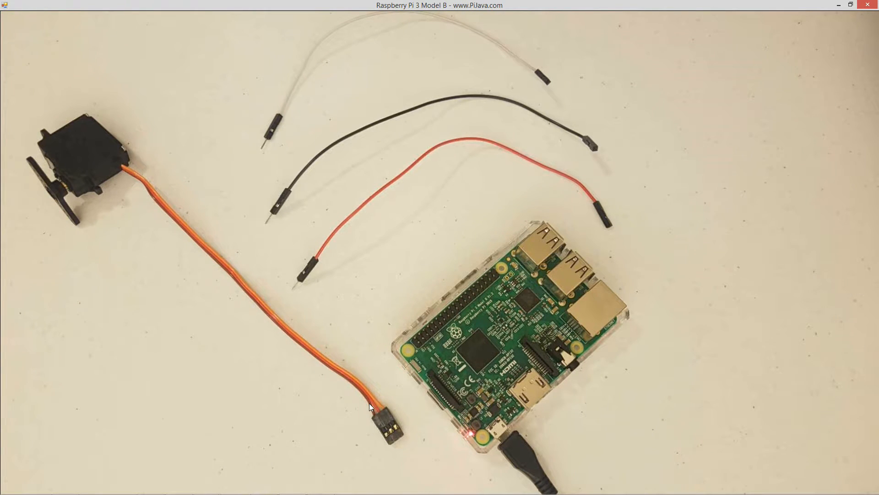
pyautogui.moveTo(374, 419)
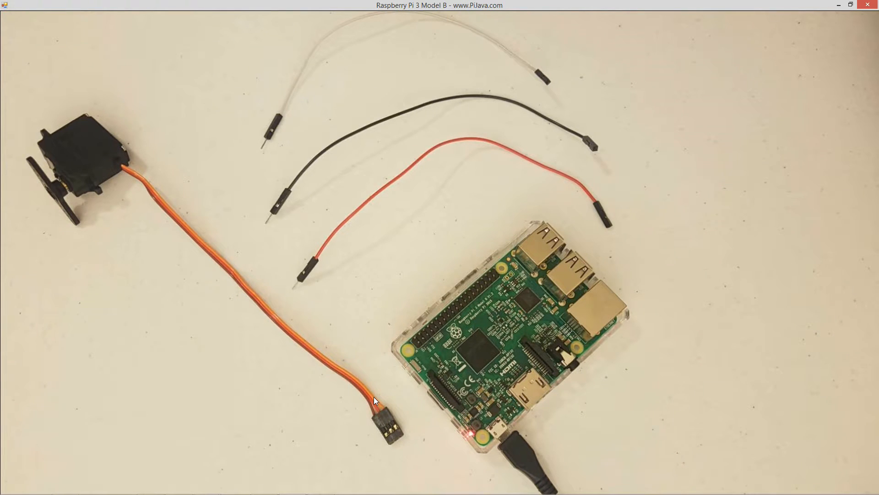
pyautogui.moveTo(415, 340)
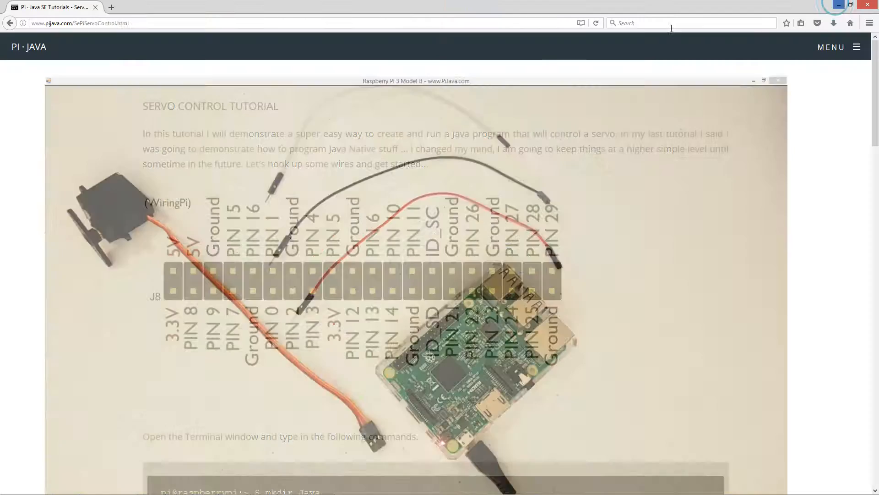
# Step: Minimize the Raspberry Pi 3 Model B camera window and refocus the Firefox tutorial page
pyautogui.click(777, 80)
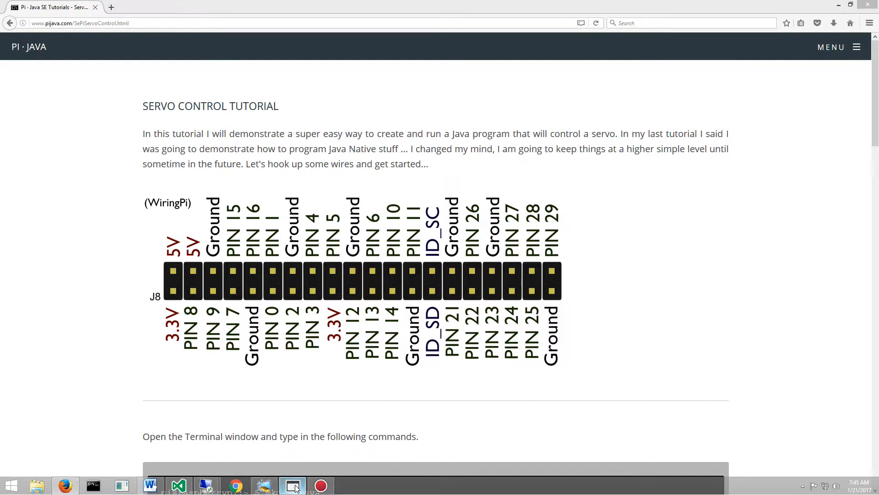
pyautogui.click(292, 484)
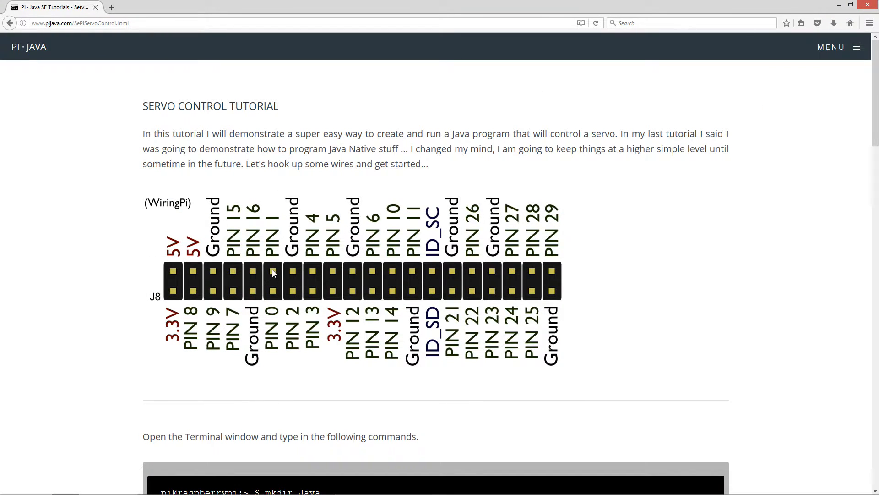
pyautogui.moveTo(295, 254)
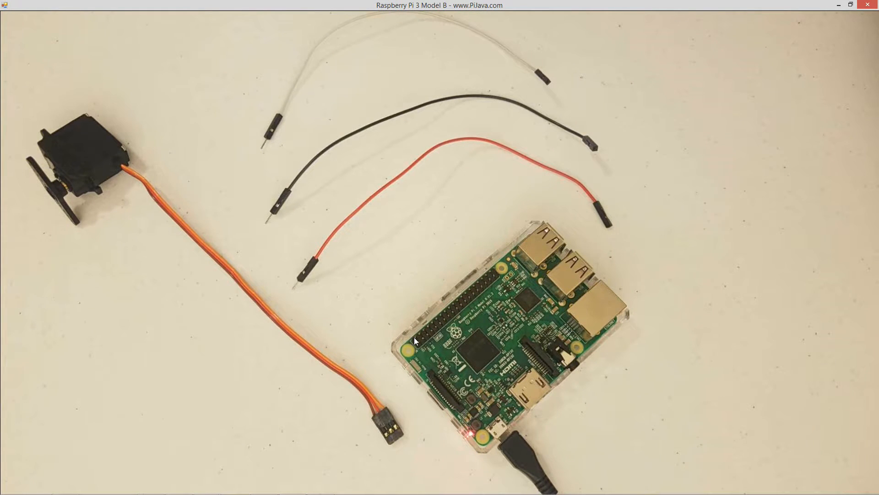
pyautogui.moveTo(657, 80)
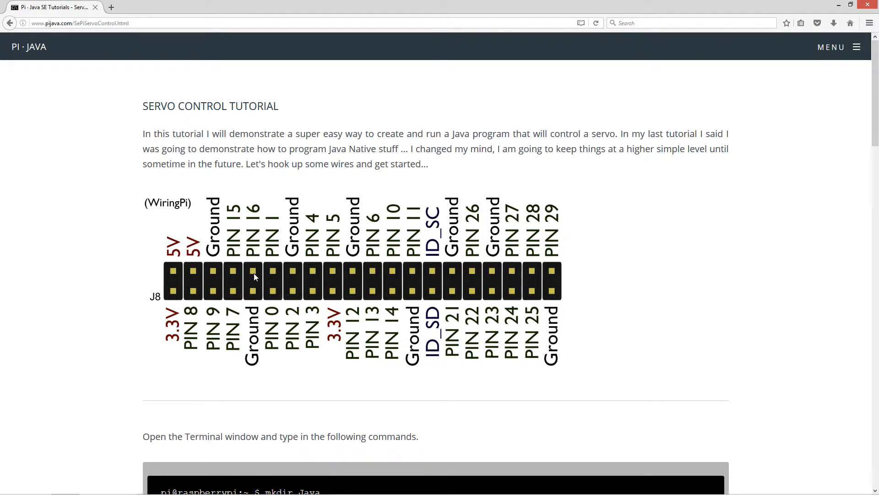
pyautogui.moveTo(352, 446)
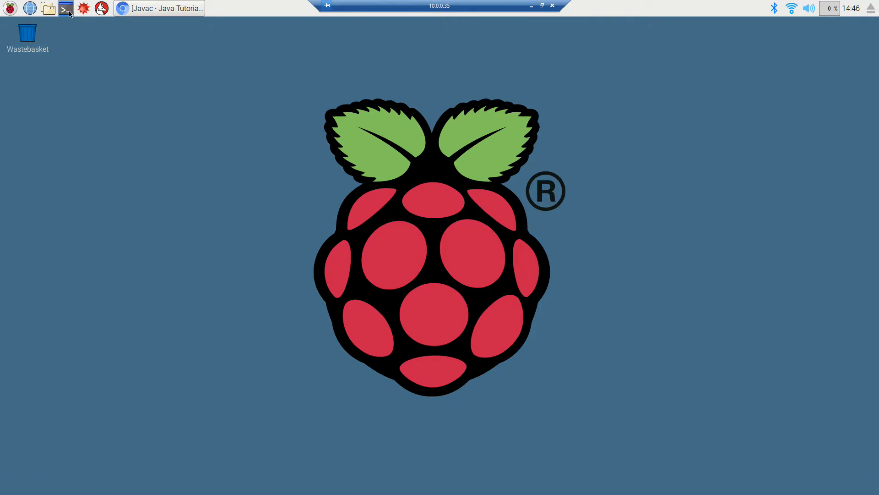
pyautogui.moveTo(66, 9)
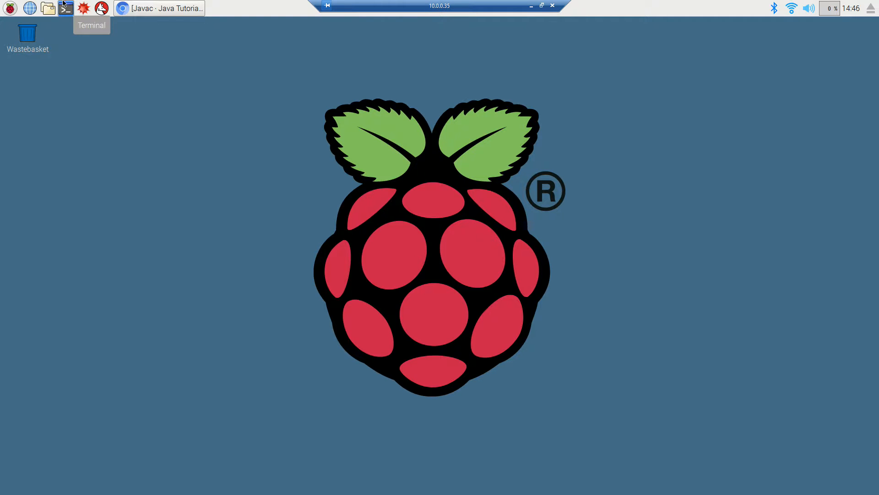
# Step: Minimize the Chromium tutorial browser and launch a new terminal on the Pi desktop
pyautogui.click(159, 8)
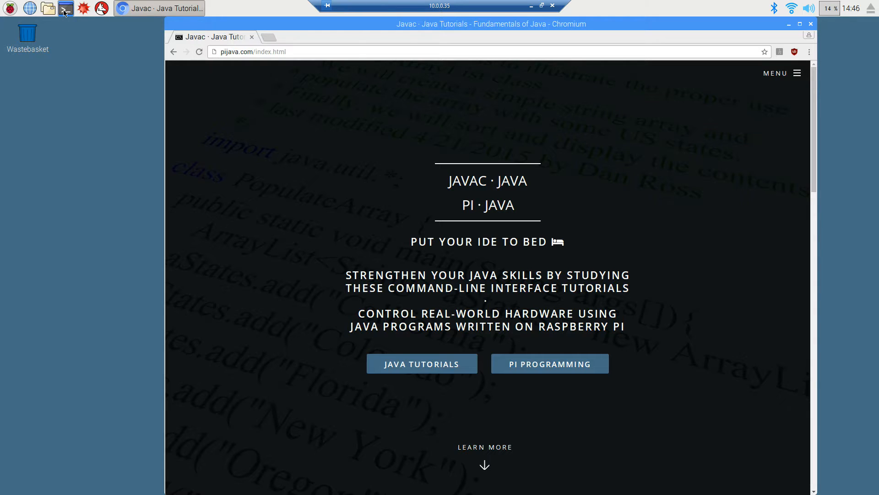
pyautogui.click(800, 23)
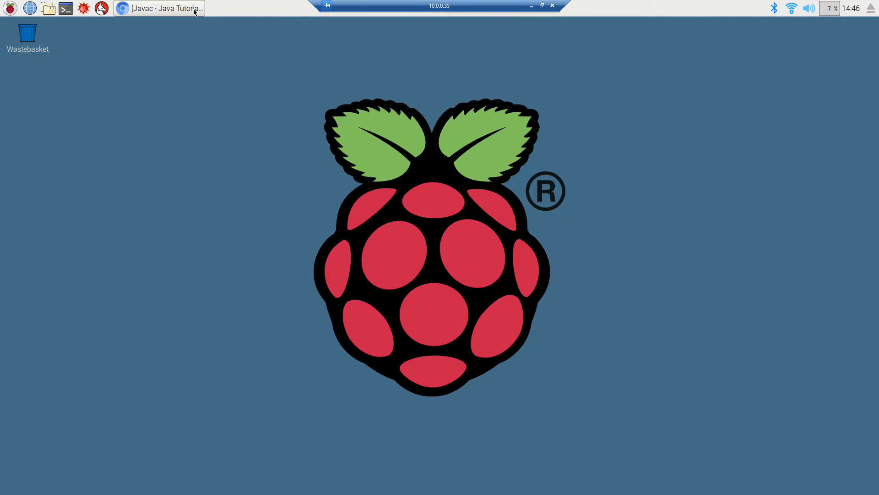
pyautogui.click(66, 8)
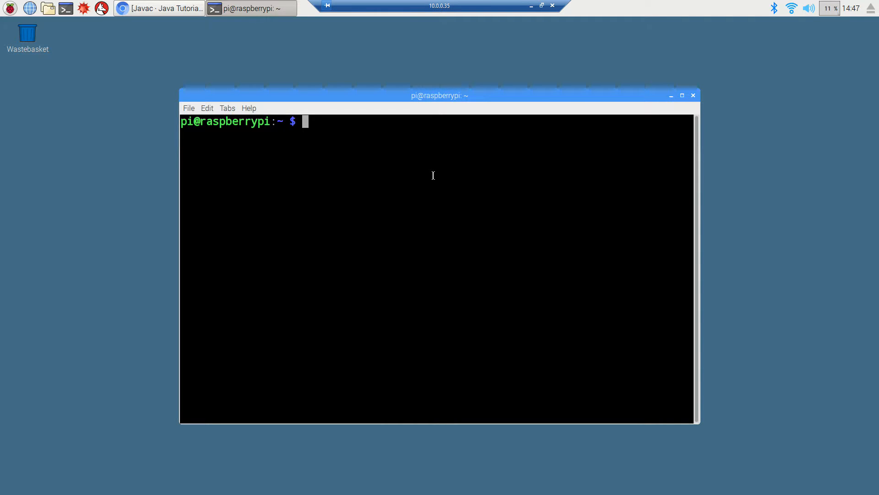
# Step: Create the Java and ServoEasy folders and move into ServoEasy
pyautogui.write('mkdi')
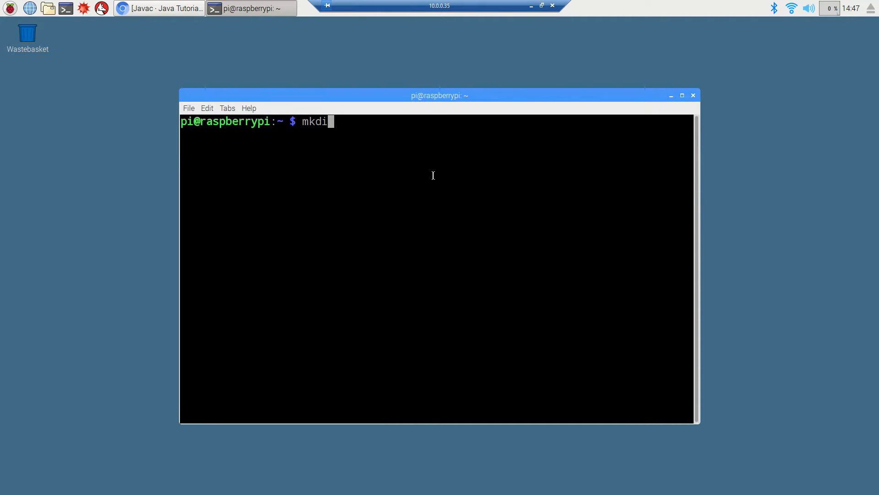
pyautogui.press('Return')
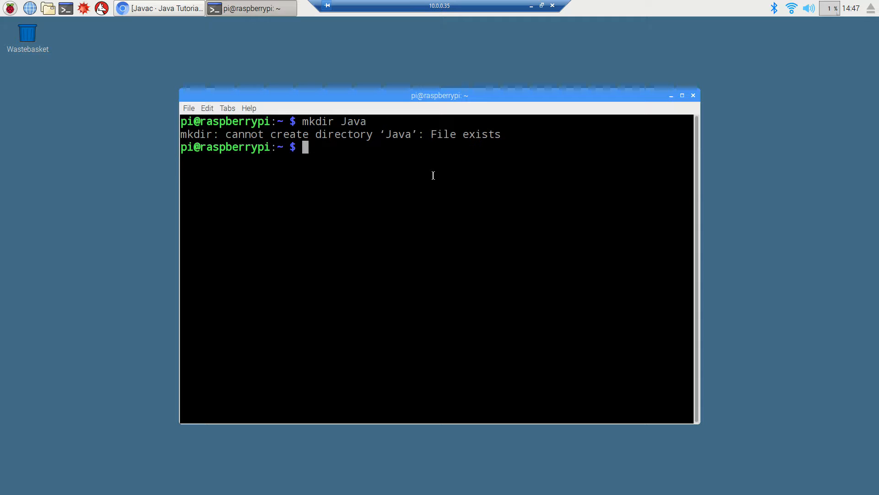
pyautogui.write('cd Java')
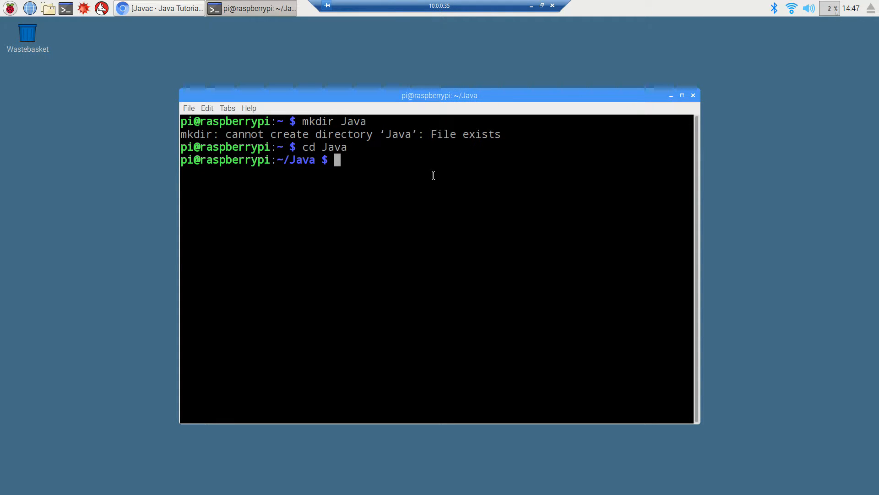
pyautogui.write('mkdir')
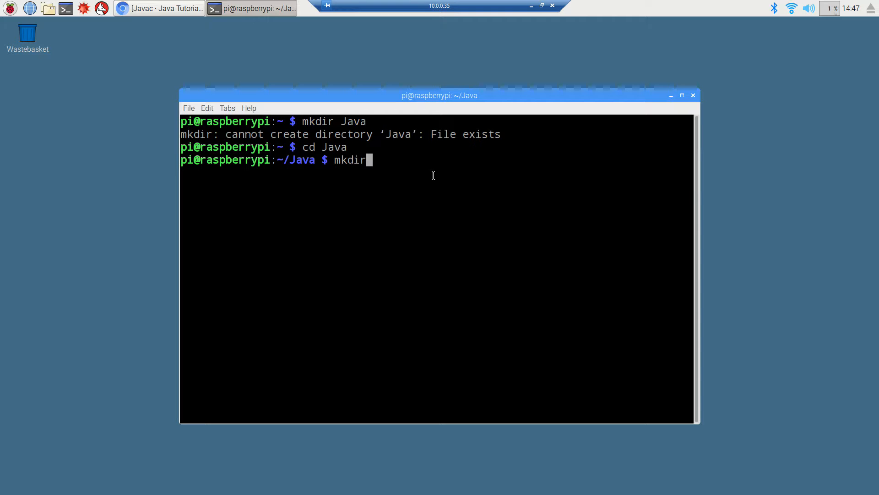
pyautogui.write('Su')
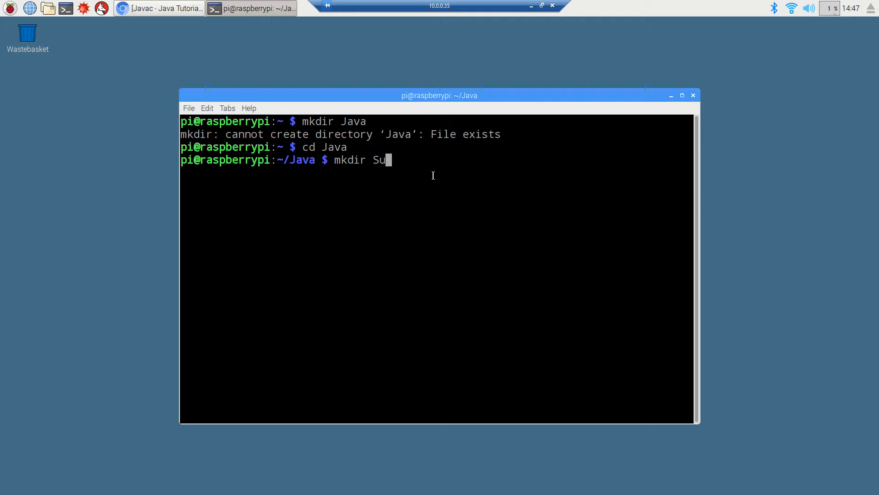
pyautogui.write('rvoEasy')
pyautogui.write('cd S')
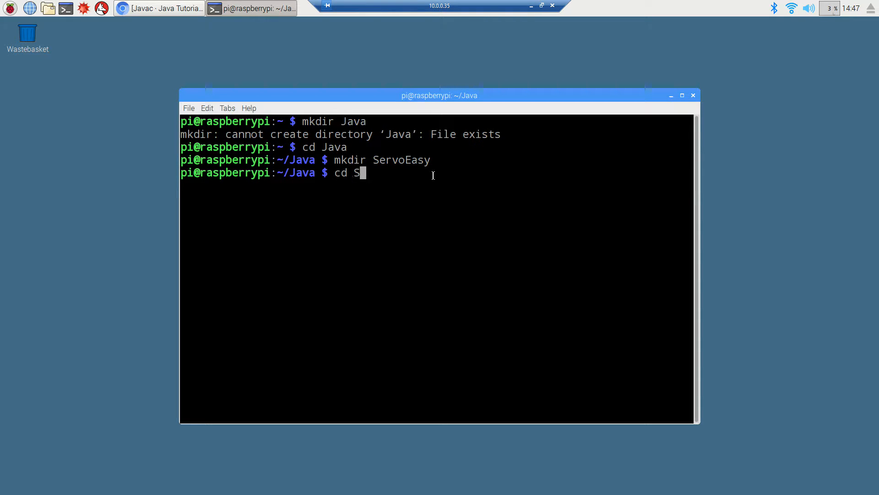
pyautogui.press('Return')
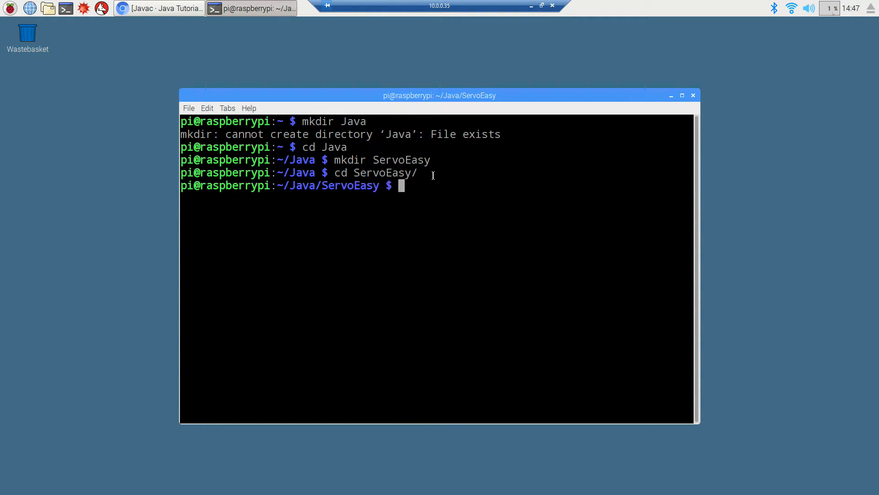
# Step: Open a blank ServoEasy.java in Leafpad
pyautogui.write('leafp')
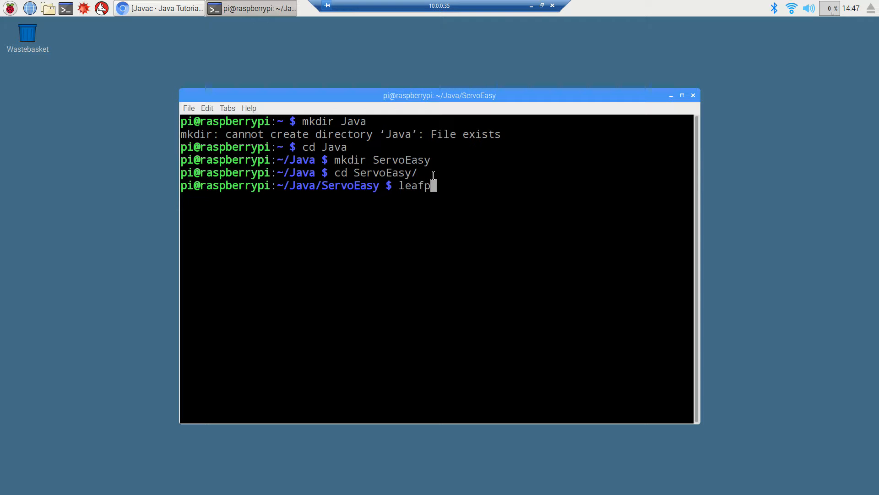
pyautogui.write('ad Serv')
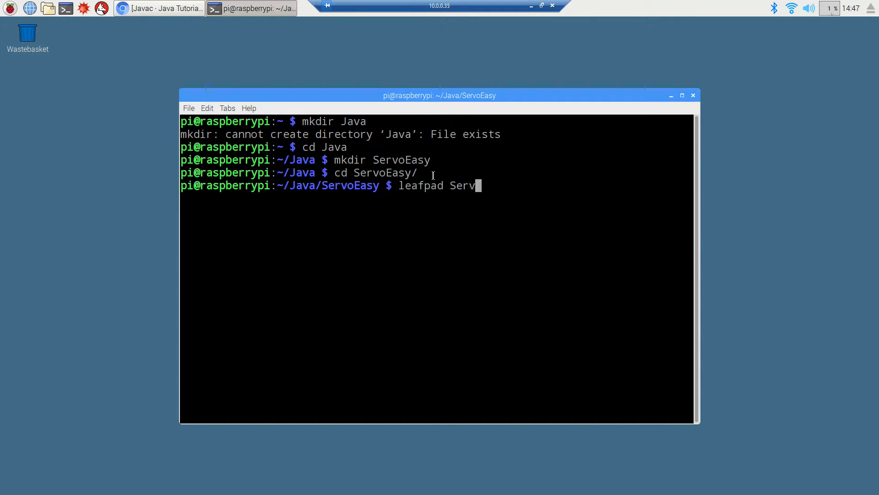
pyautogui.write('oEasy')
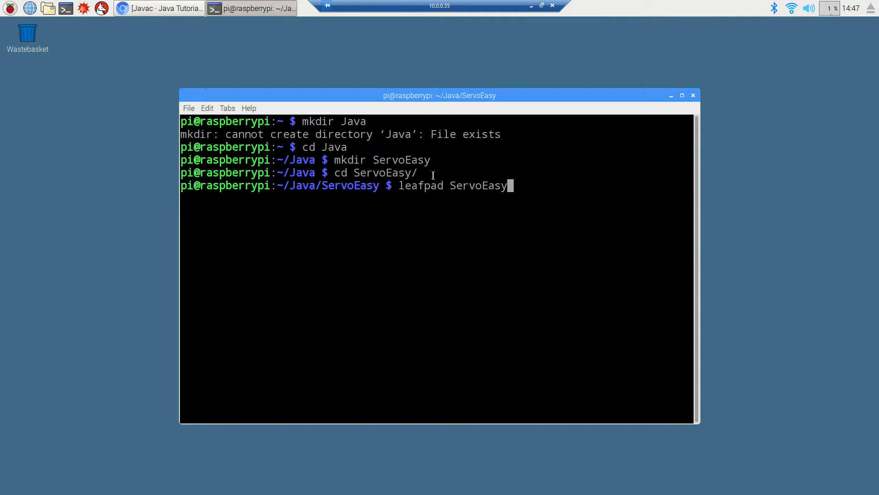
pyautogui.press('Return')
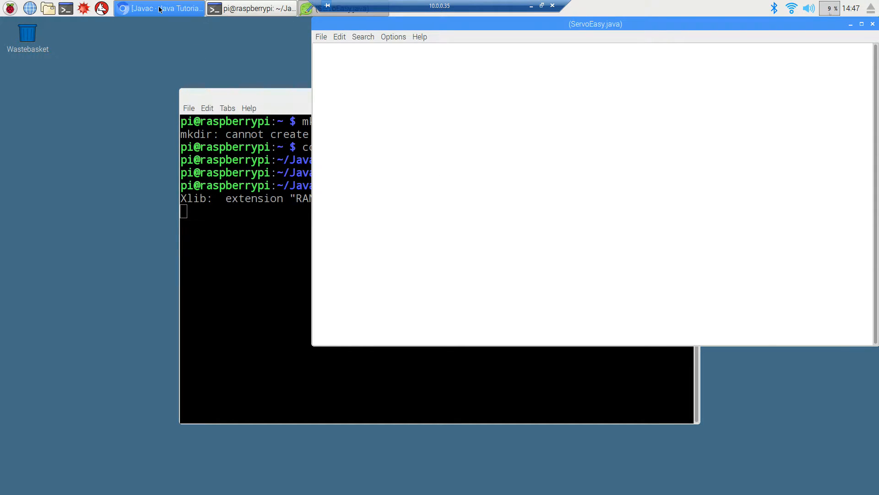
# Step: Restore Chromium and open Super Easy! Servo Control via MENU > Raspberry Pi Tutorials
pyautogui.click(160, 8)
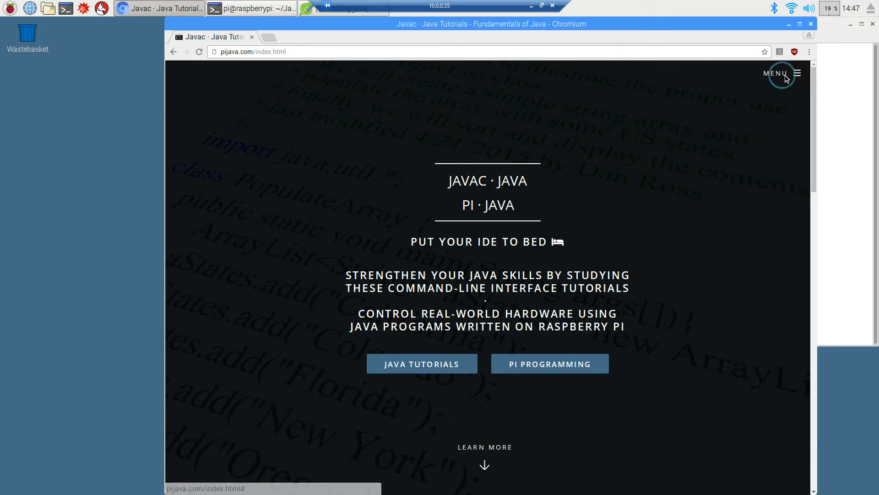
pyautogui.click(772, 73)
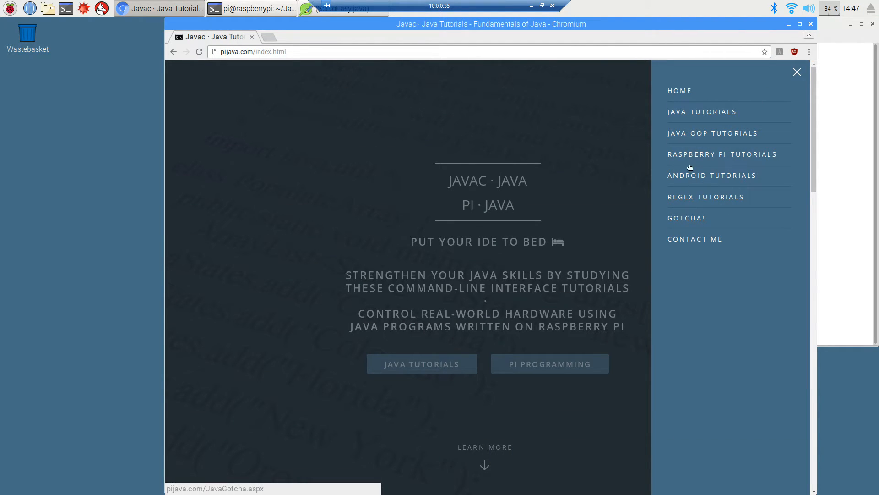
pyautogui.click(722, 154)
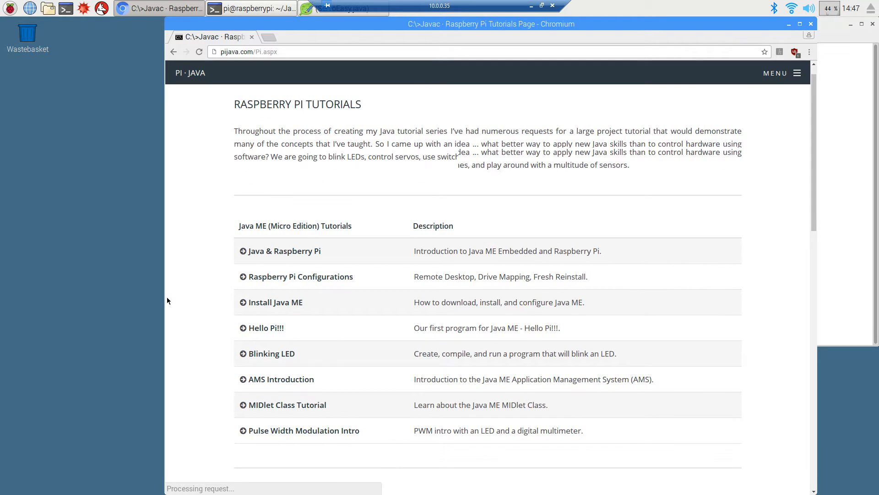
pyautogui.scroll(-3)
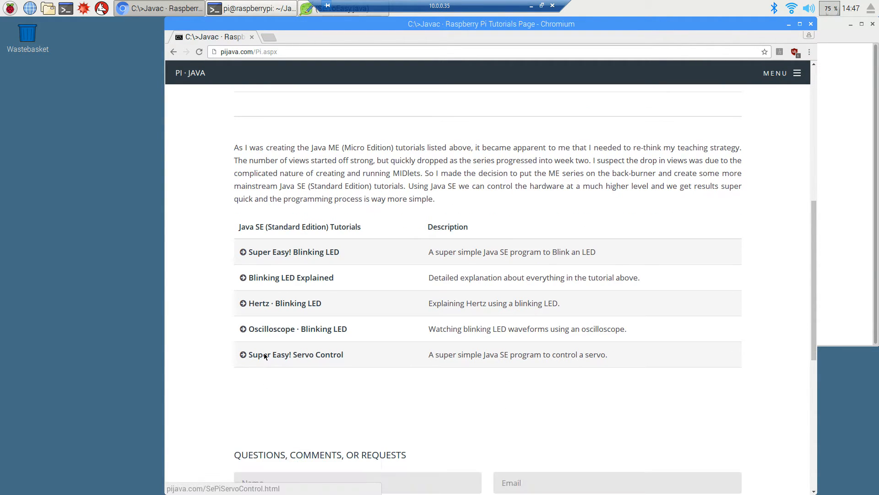
pyautogui.click(295, 354)
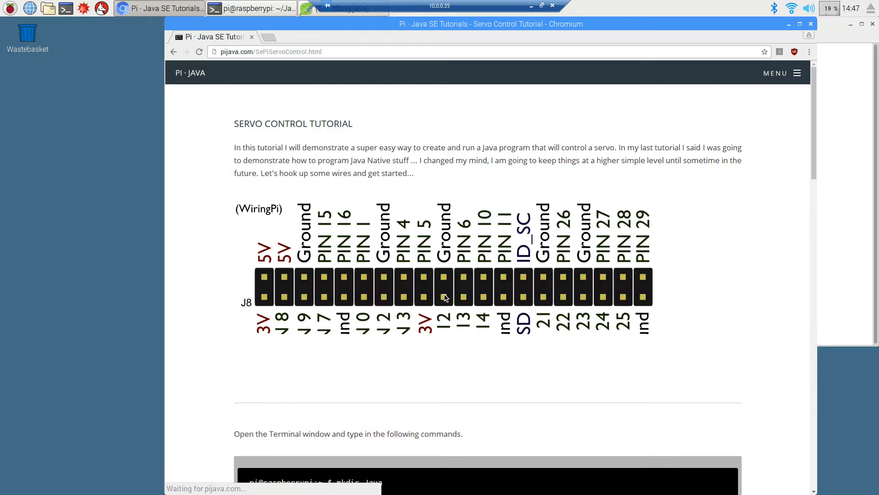
# Step: Scroll down to the ServoEasy program listing and copy the code
pyautogui.scroll(-3)
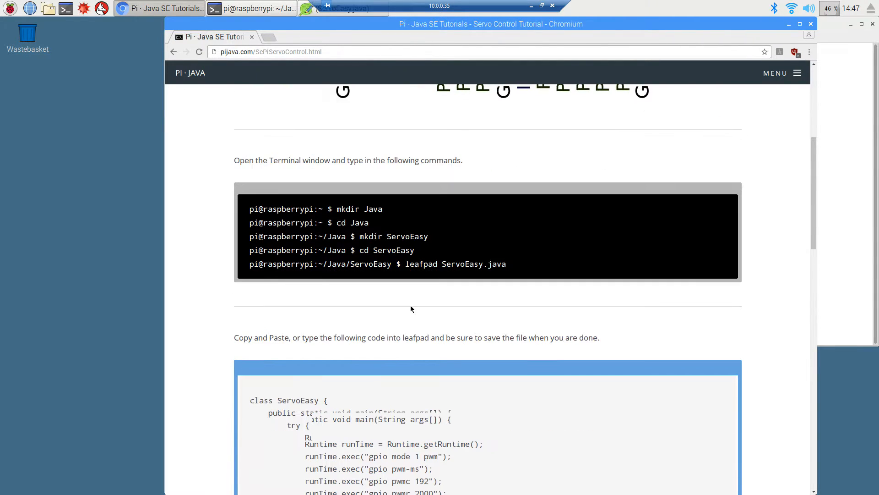
pyautogui.scroll(-3)
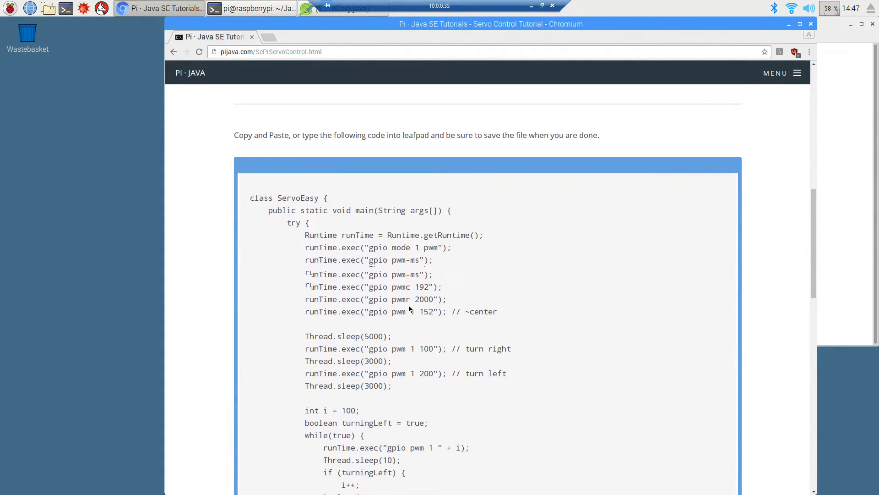
pyautogui.scroll(-3)
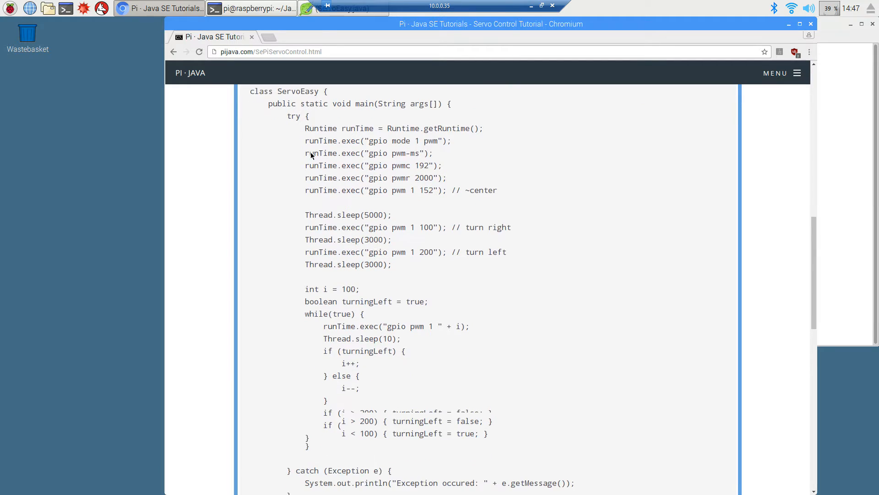
pyautogui.rightClick(468, 104)
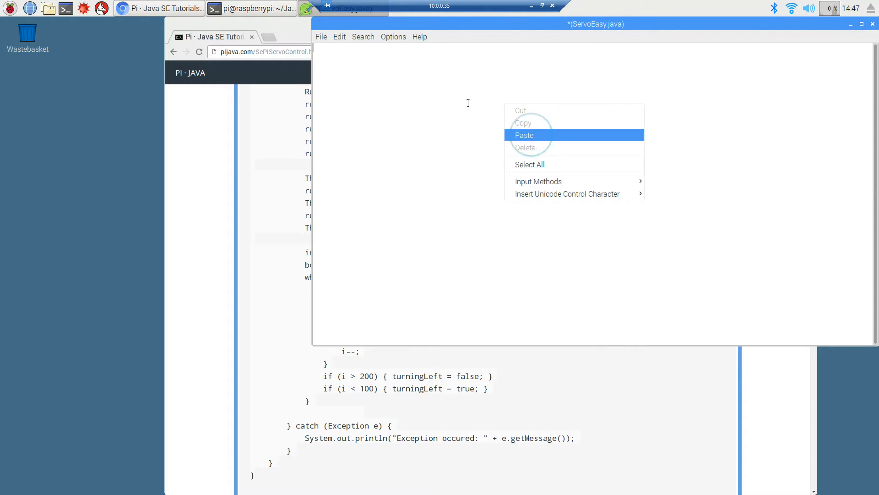
# Step: Paste the copied servo code into ServoEasy.java and save the file
pyautogui.click(523, 135)
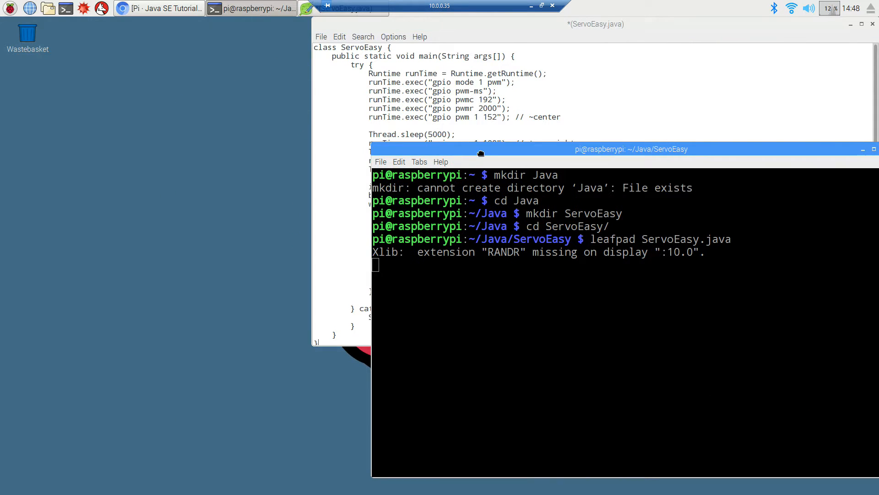
pyautogui.click(320, 36)
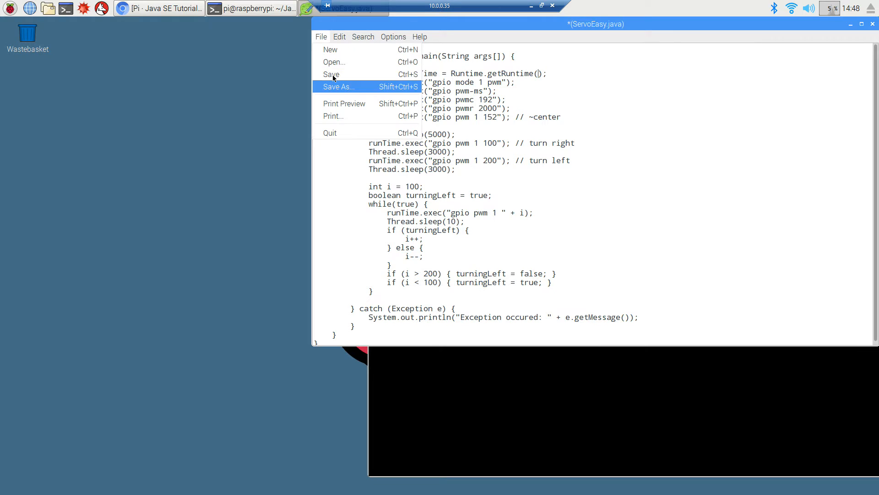
pyautogui.click(331, 74)
pyautogui.write('c')
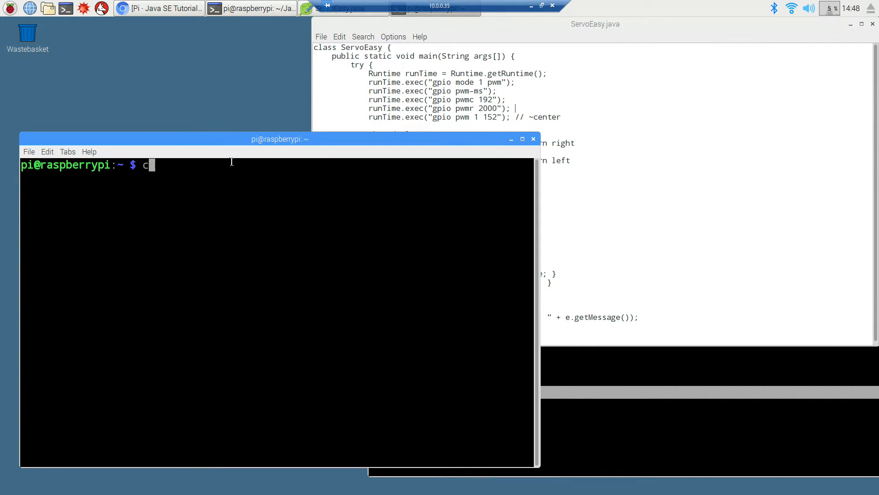
# Step: Compile ServoEasy.java with javac and enter 'java ServoEasy' at the prompt without running it
pyautogui.write('d Java')
pyautogui.press('Return')
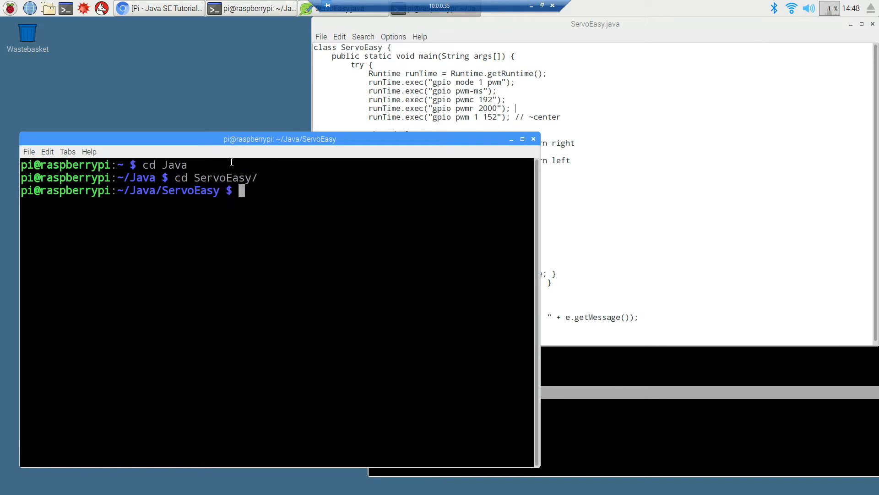
pyautogui.write('javac')
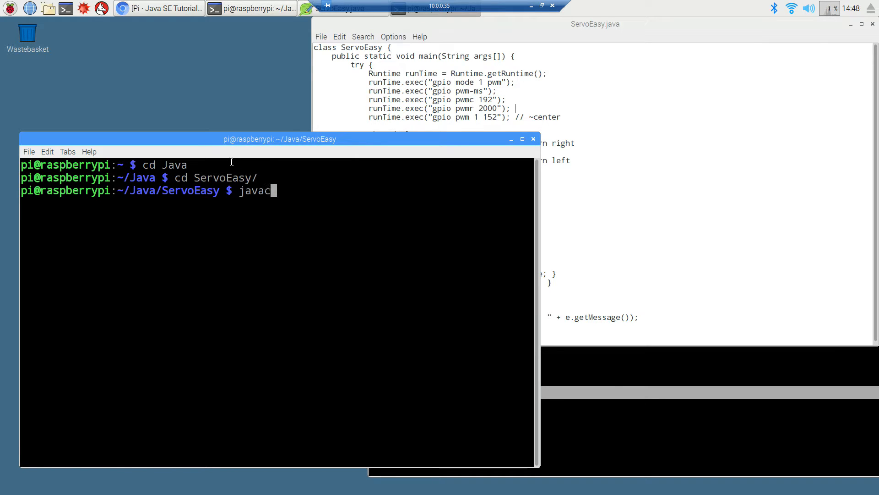
pyautogui.write('ServoEasy.java')
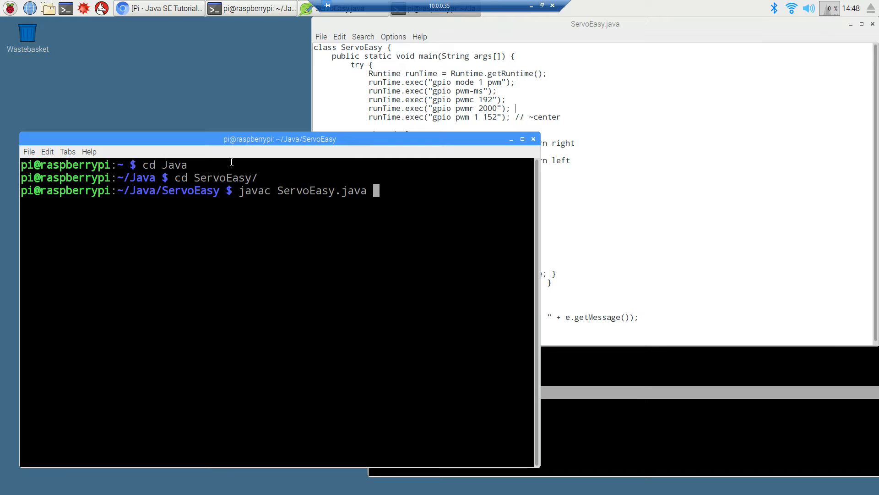
pyautogui.press('Return')
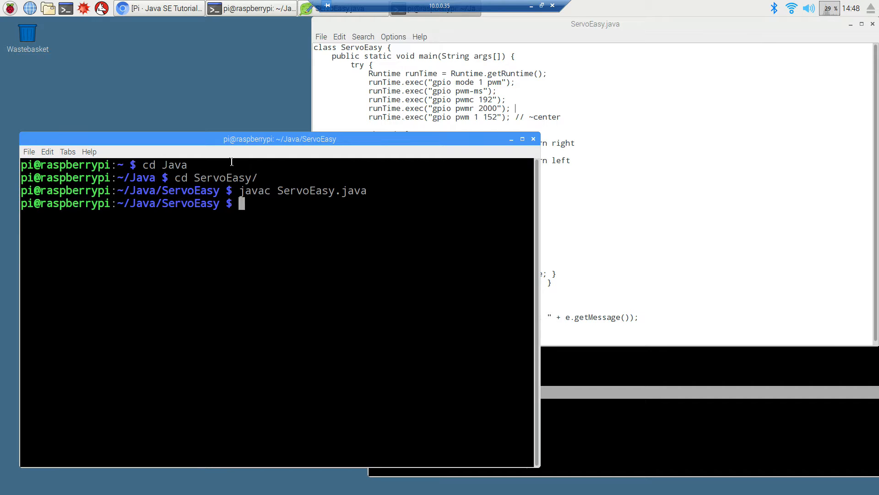
pyautogui.moveTo(510, 4)
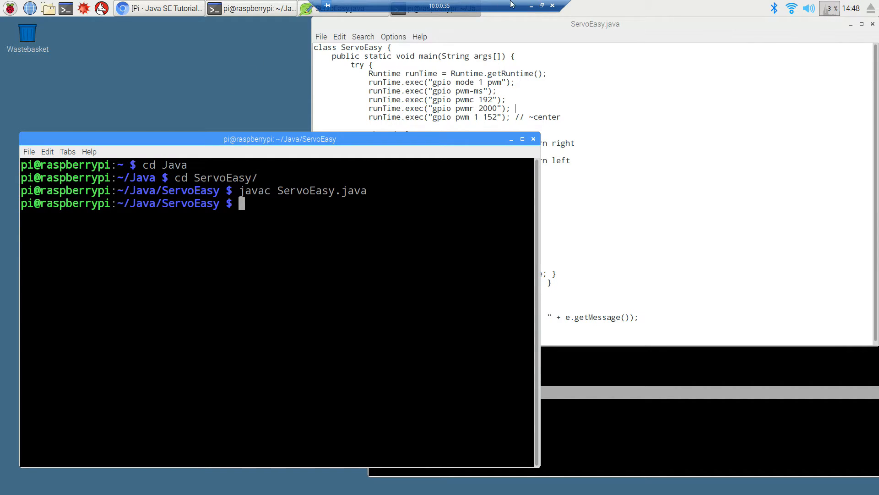
pyautogui.moveTo(540, 6)
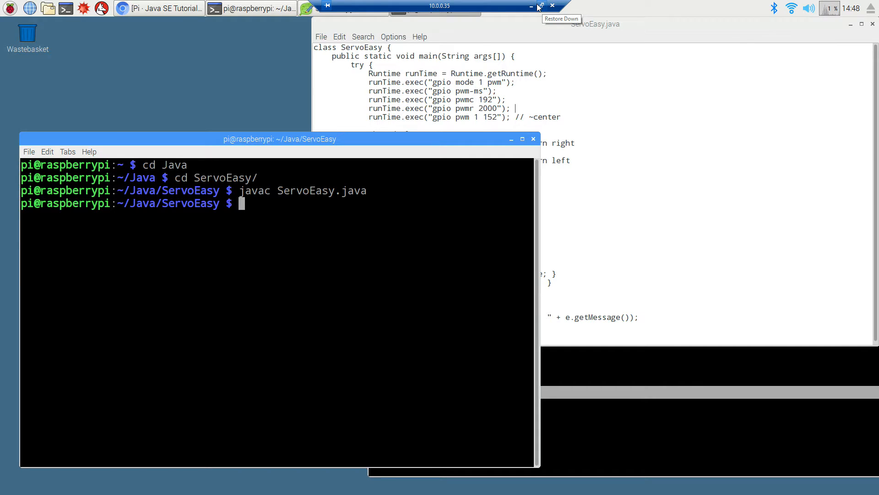
pyautogui.write('java ServoEasy')
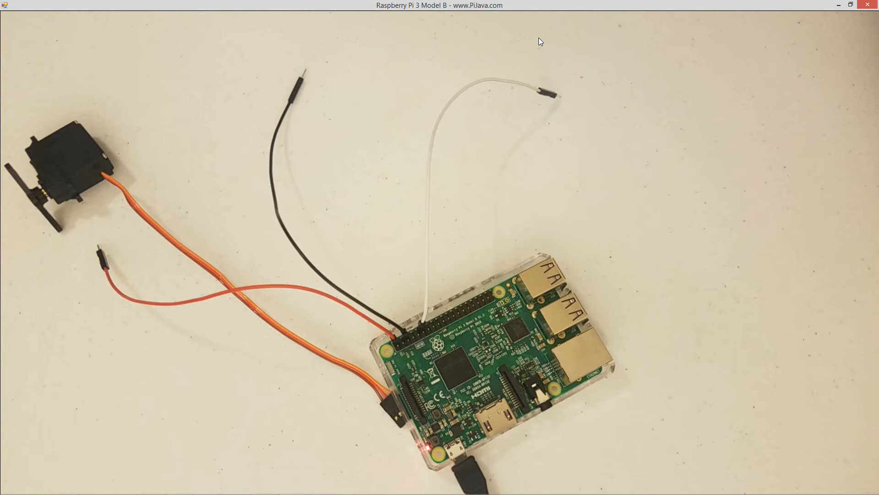
pyautogui.moveTo(522, 35)
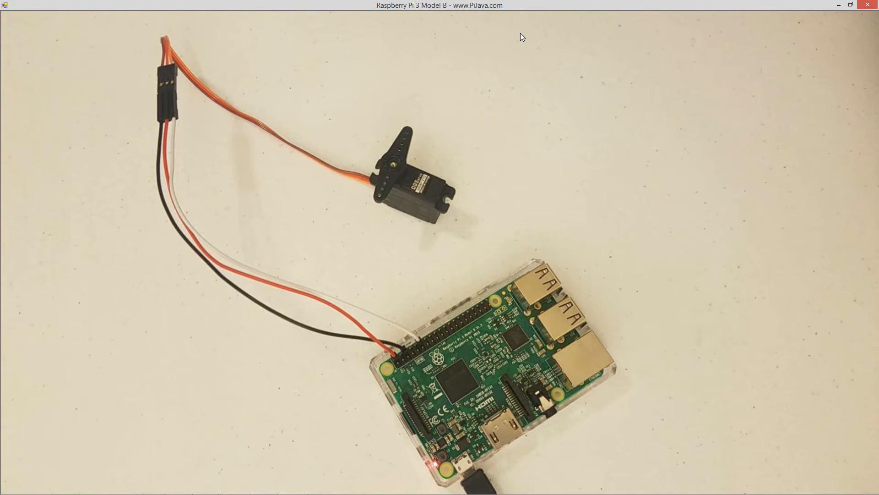
pyautogui.moveTo(547, 4)
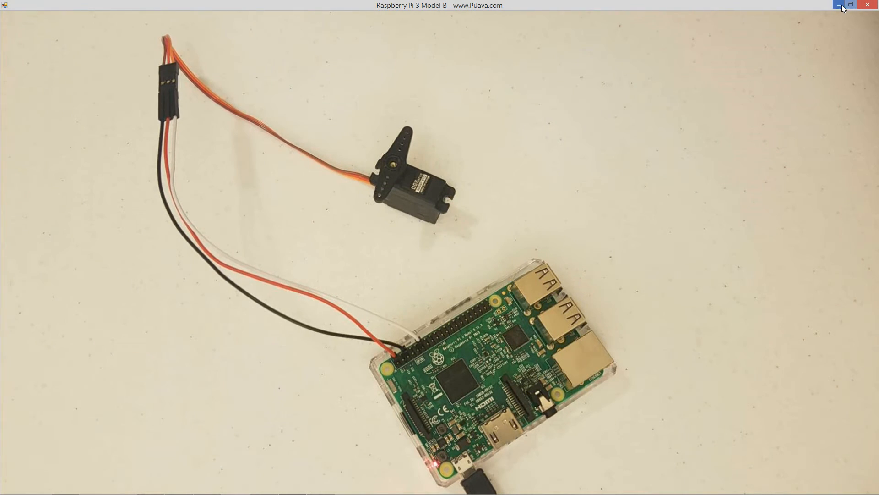
# Step: Shrink the webcam view back to a window and execute java ServoEasy
pyautogui.click(851, 5)
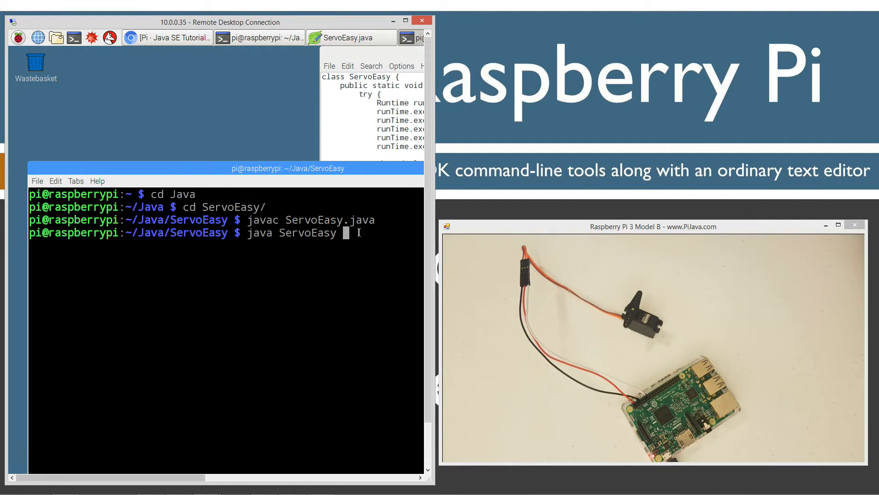
pyautogui.press('Return')
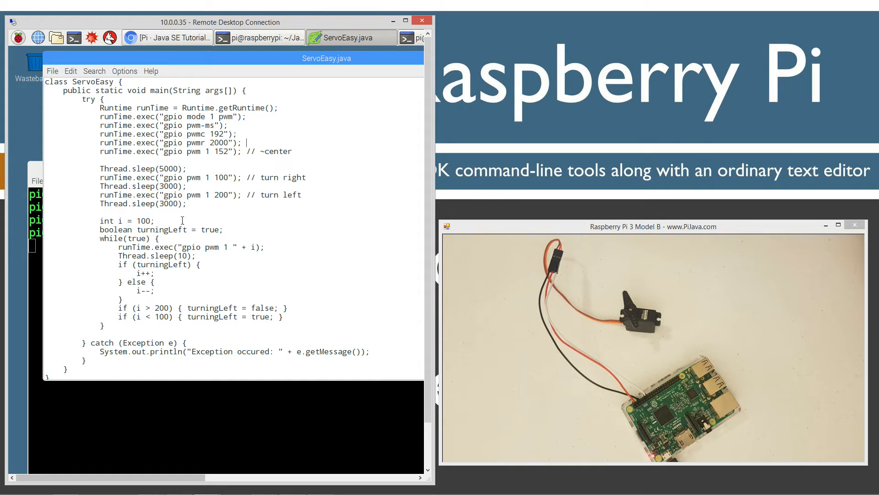
pyautogui.moveTo(99, 134); pyautogui.dragTo(292, 151)
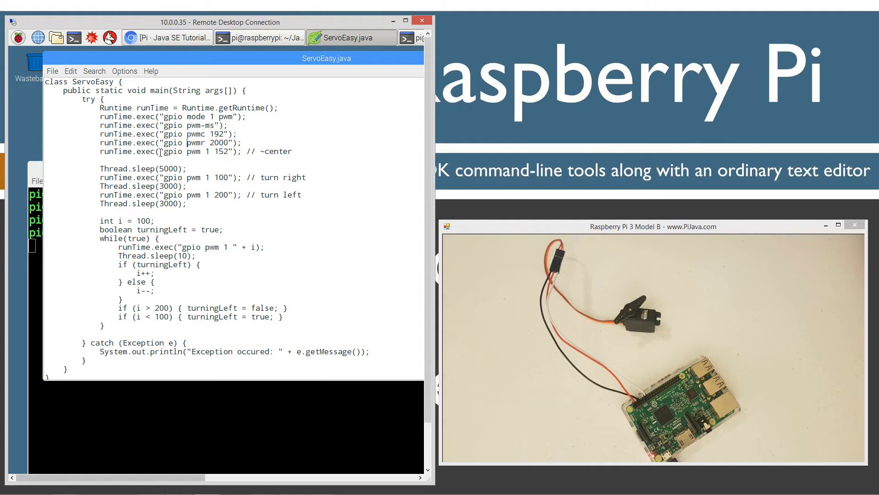
pyautogui.doubleClick(222, 151)
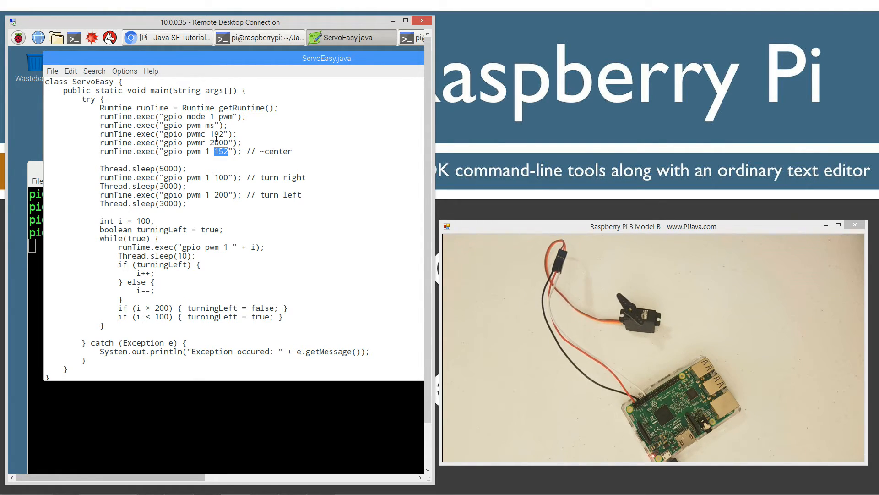
pyautogui.click(248, 163)
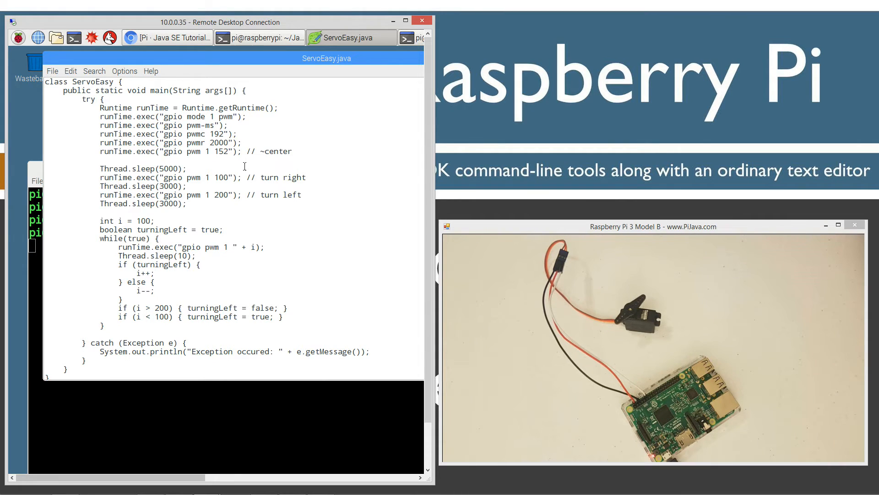
pyautogui.doubleClick(224, 152)
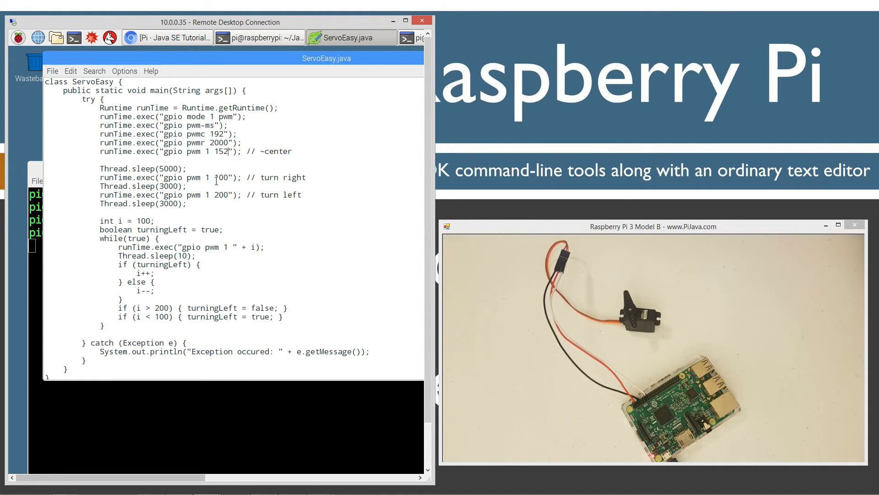
pyautogui.doubleClick(220, 178)
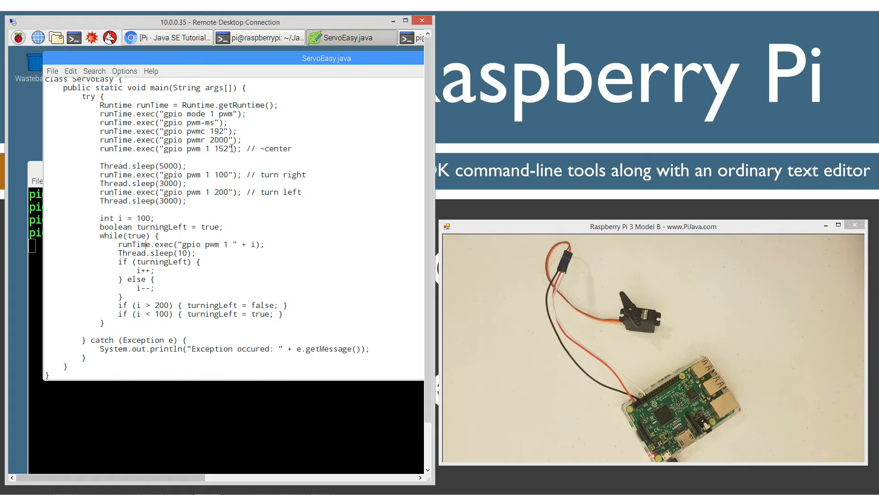
pyautogui.doubleClick(173, 148)
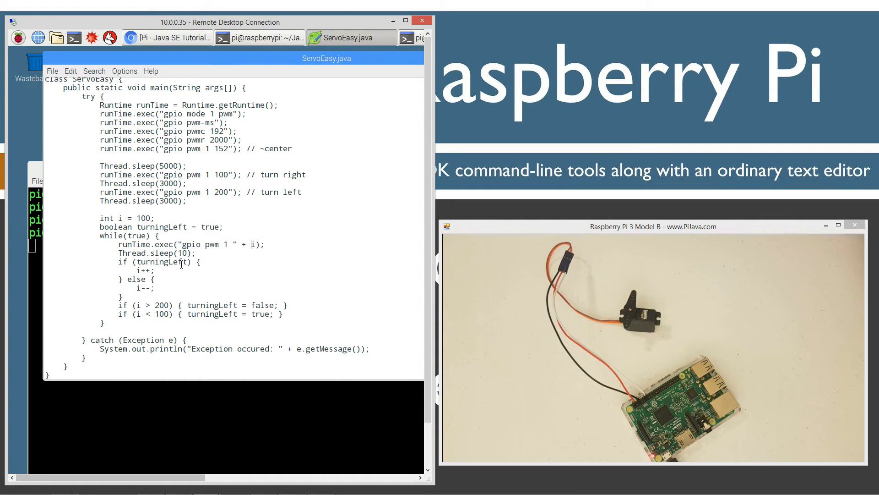
pyautogui.doubleClick(183, 252)
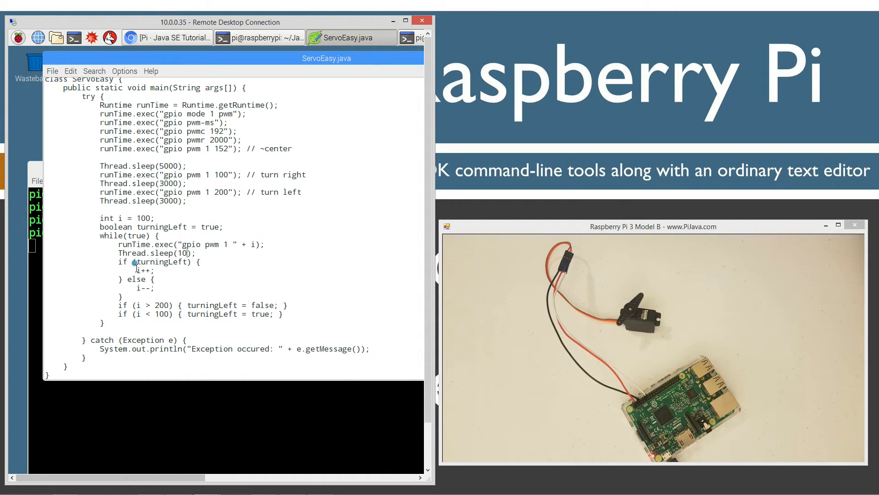
pyautogui.doubleClick(143, 271)
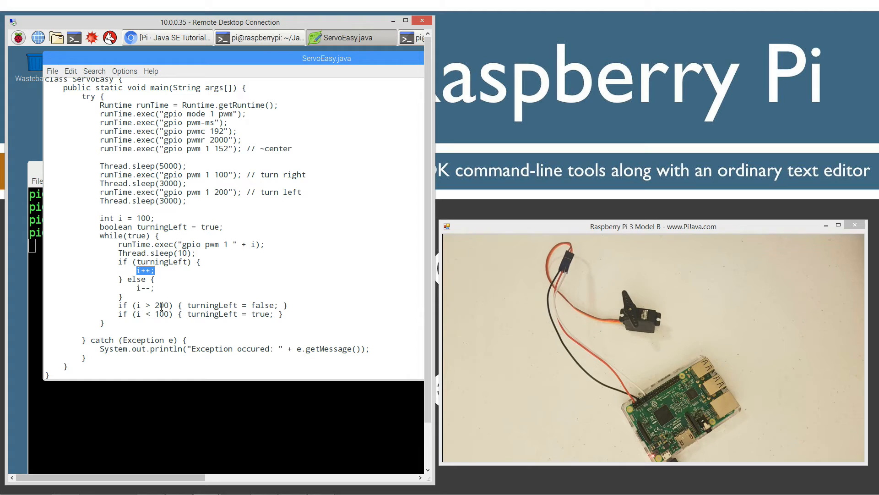
pyautogui.doubleClick(162, 304)
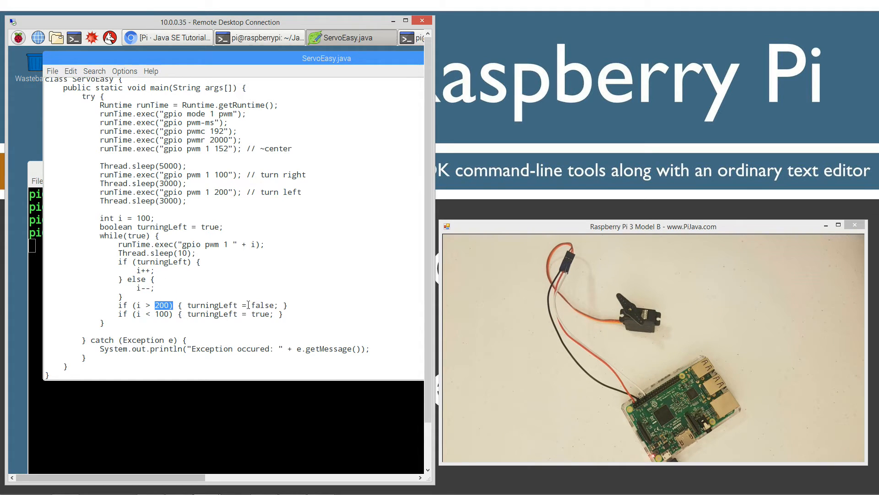
pyautogui.doubleClick(262, 305)
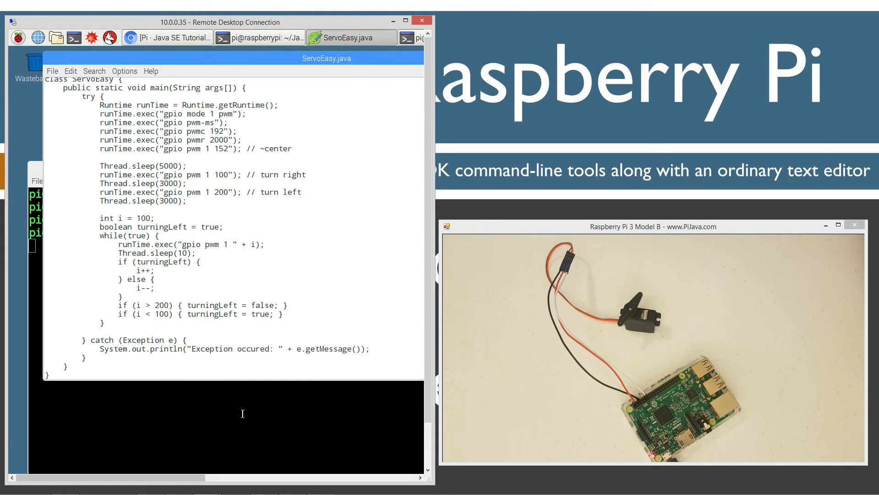
# Step: Bring the terminal forward and interrupt ServoEasy with Ctrl+C
pyautogui.click(263, 37)
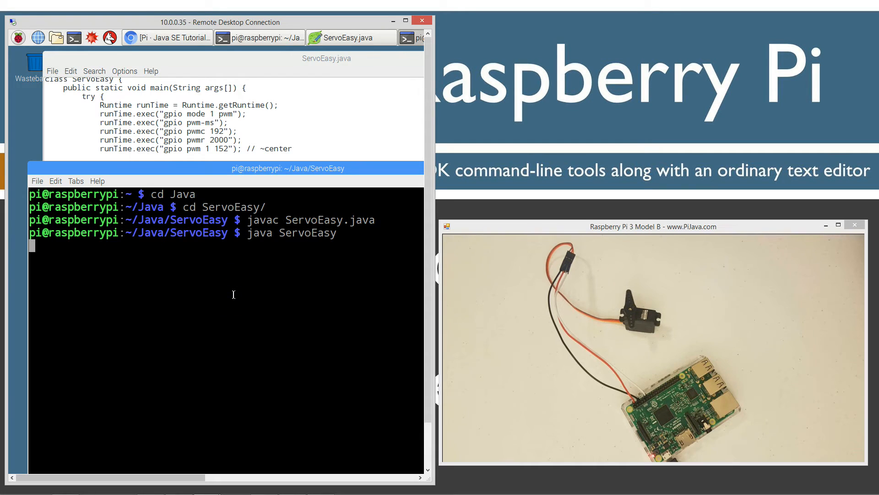
pyautogui.press('ctrl+c')
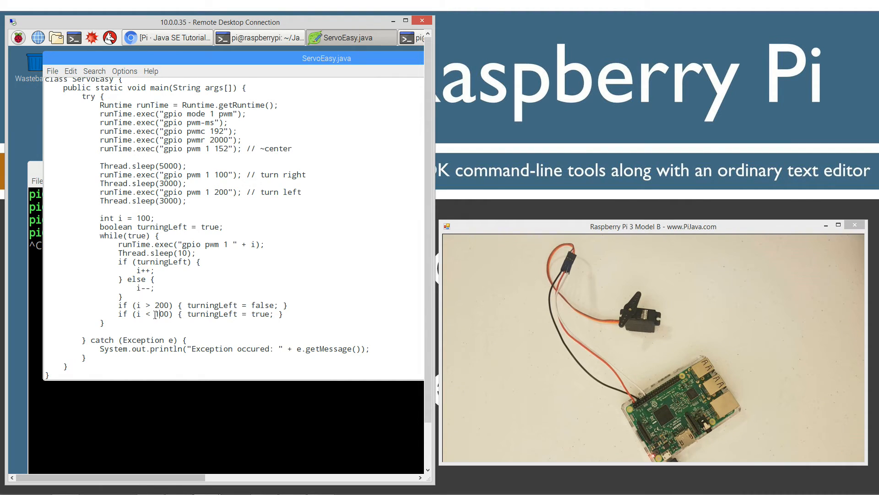
# Step: Replace sweep limits 100 and 200 with 53 and 242 in ServoEasy.java and save
pyautogui.doubleClick(161, 314)
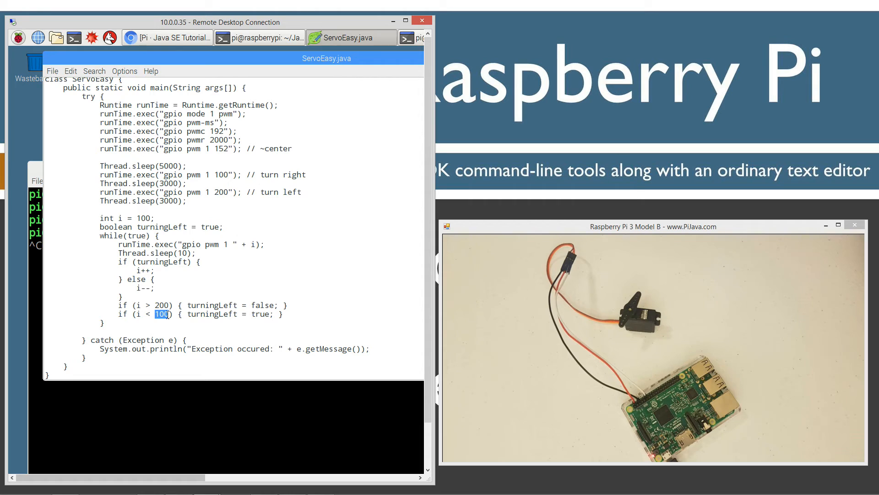
pyautogui.write('53')
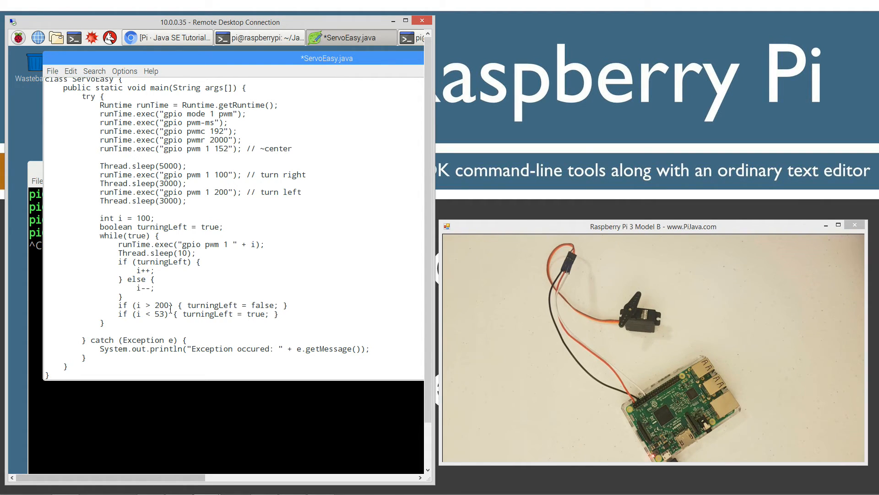
pyautogui.doubleClick(164, 305)
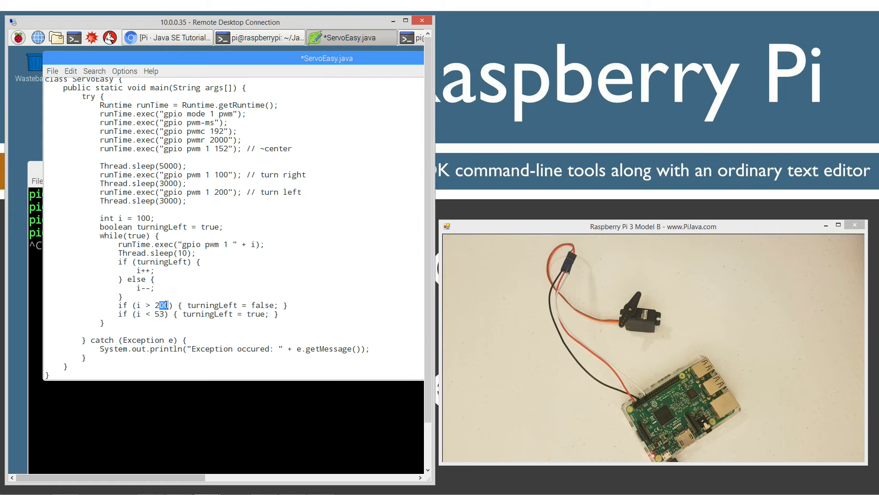
pyautogui.write('42')
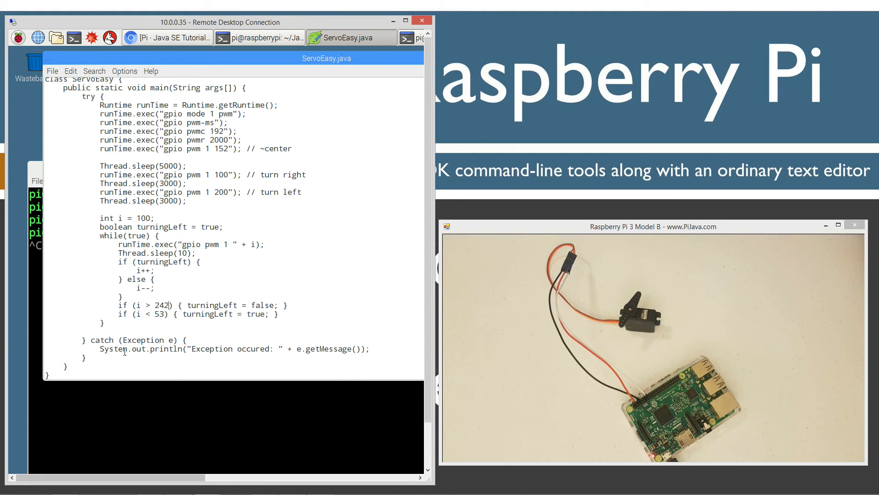
# Step: Recompile ServoEasy.java with javac, run 'java ServoEasy', and maximize the webcam view
pyautogui.click(260, 37)
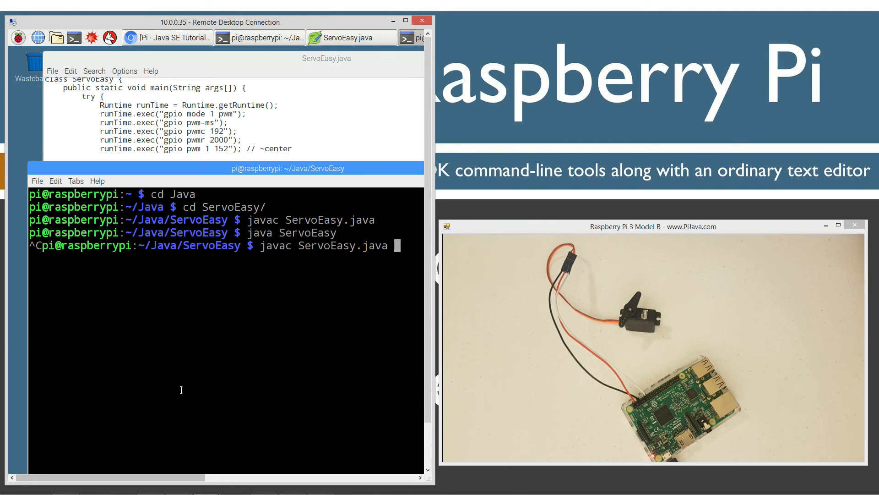
pyautogui.press('Return')
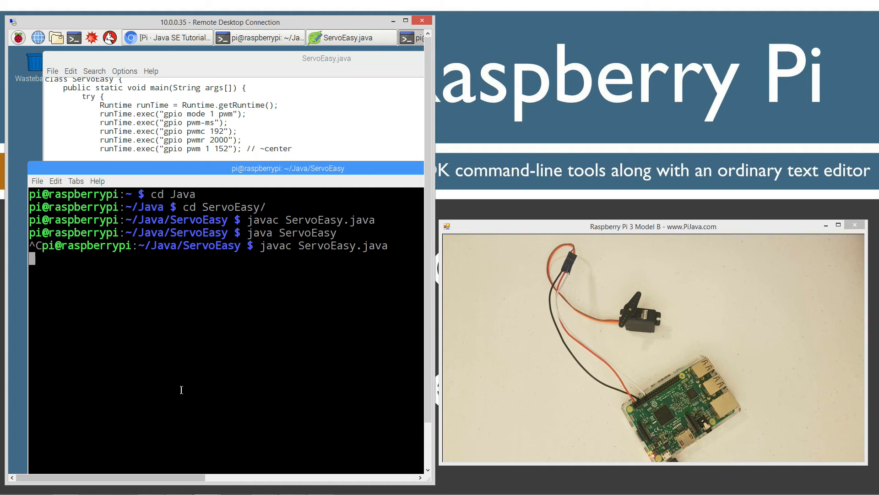
pyautogui.write('java ServoEasy')
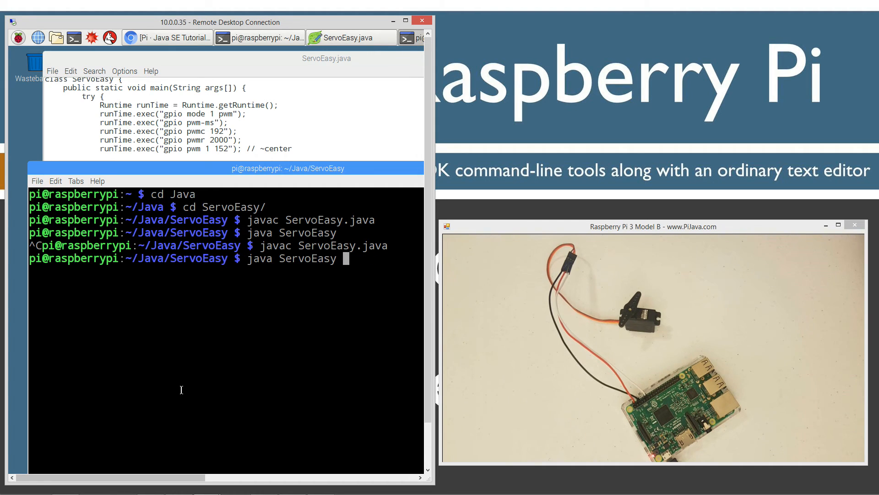
pyautogui.press('Return')
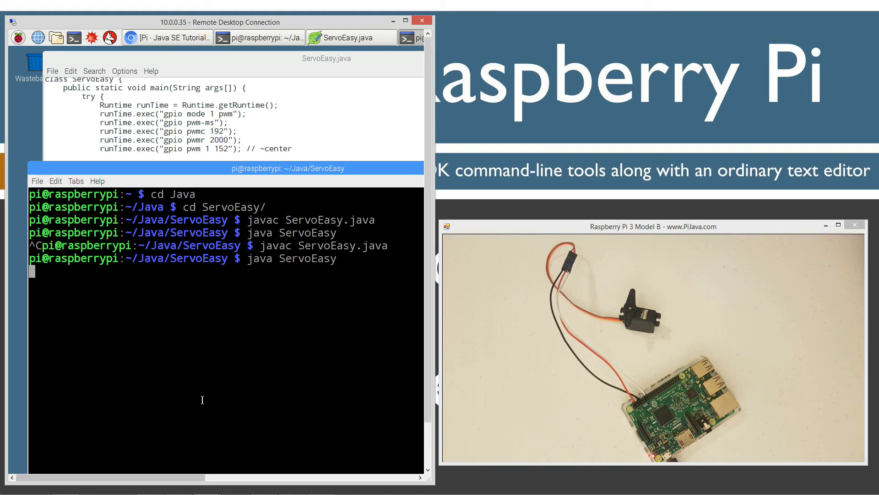
pyautogui.click(838, 226)
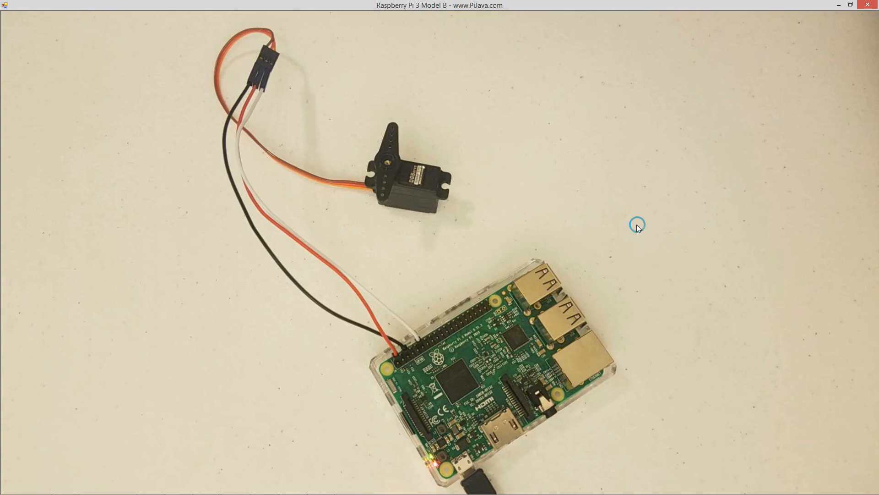
pyautogui.moveTo(385, 185)
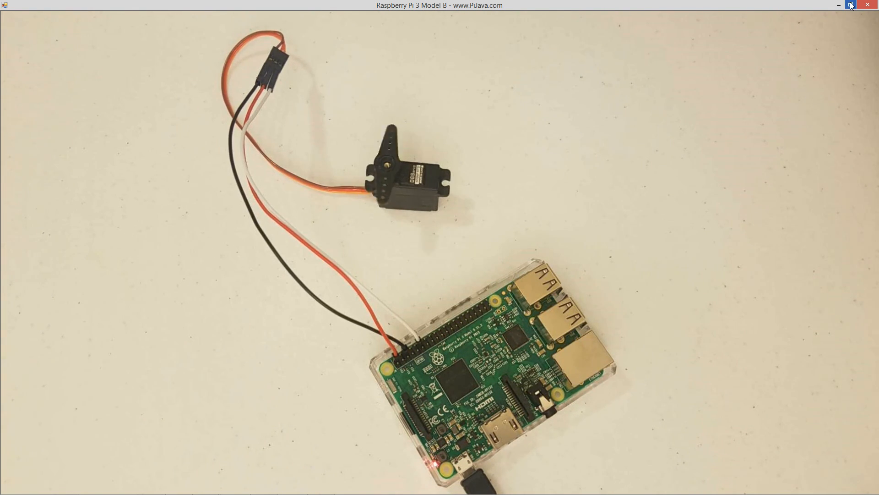
# Step: Restore the maximized Camera viewer to a smaller window after watching the servo sweep
pyautogui.click(852, 5)
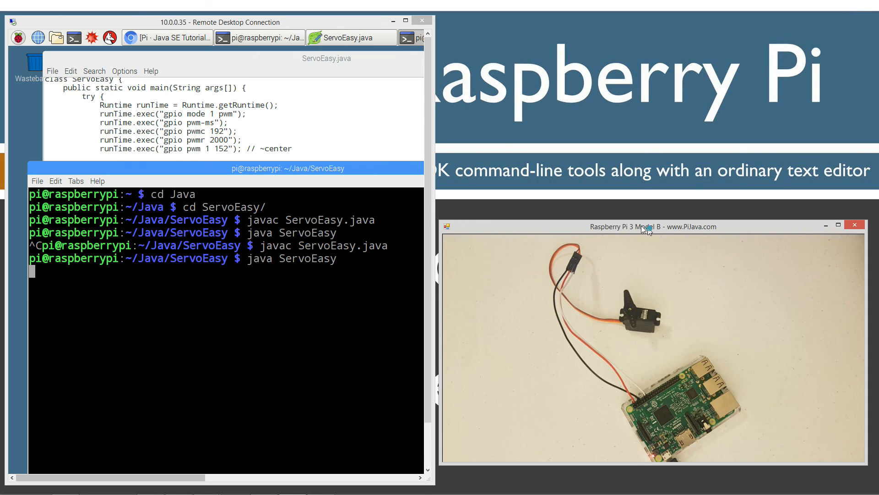